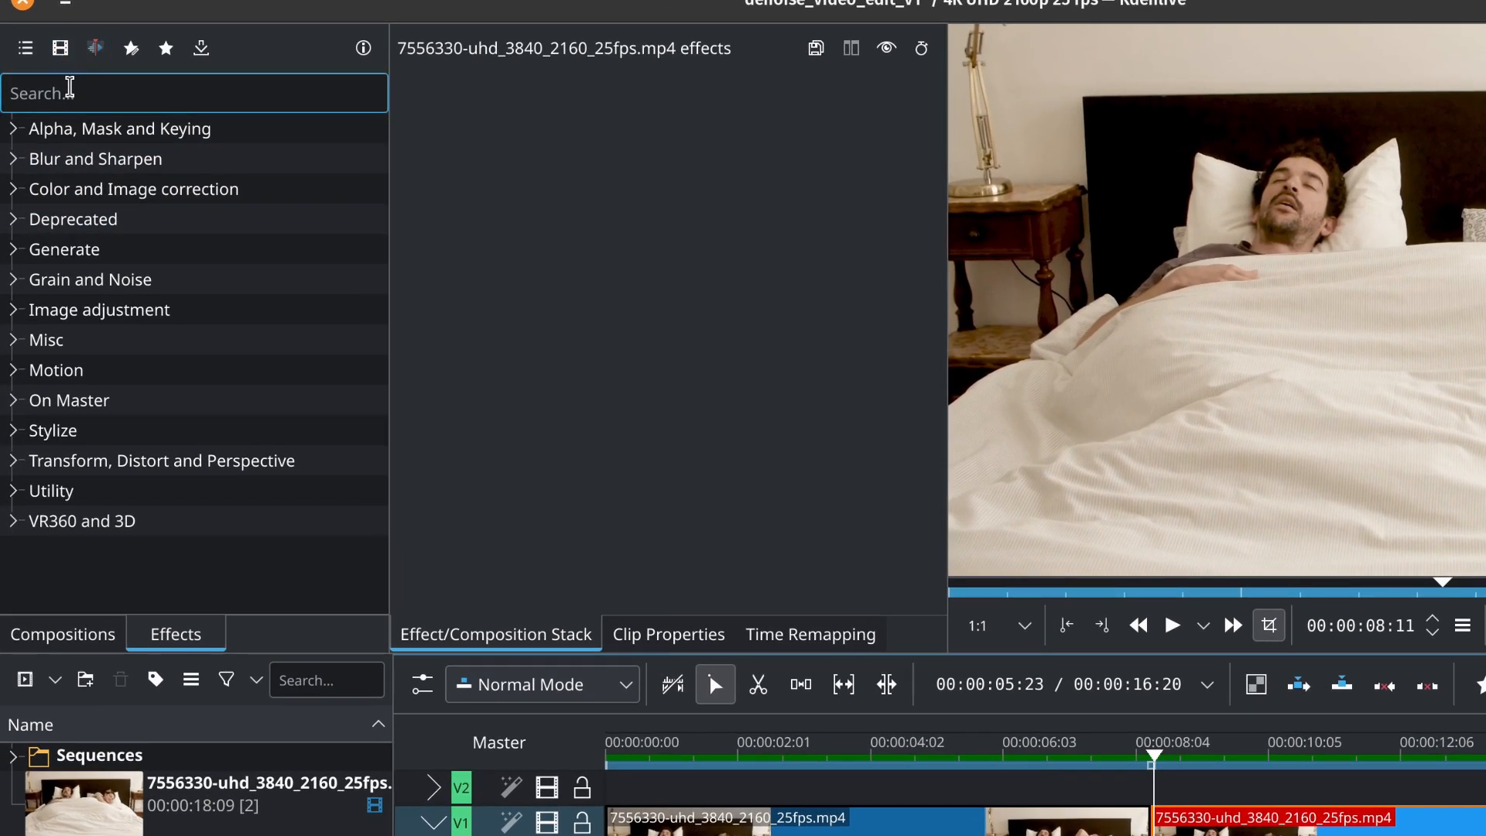
Step: Find Hqdn3d by searching 'noise' and apply it to the clip at default Spatial 0.040, Temporal 0.060
text(n)
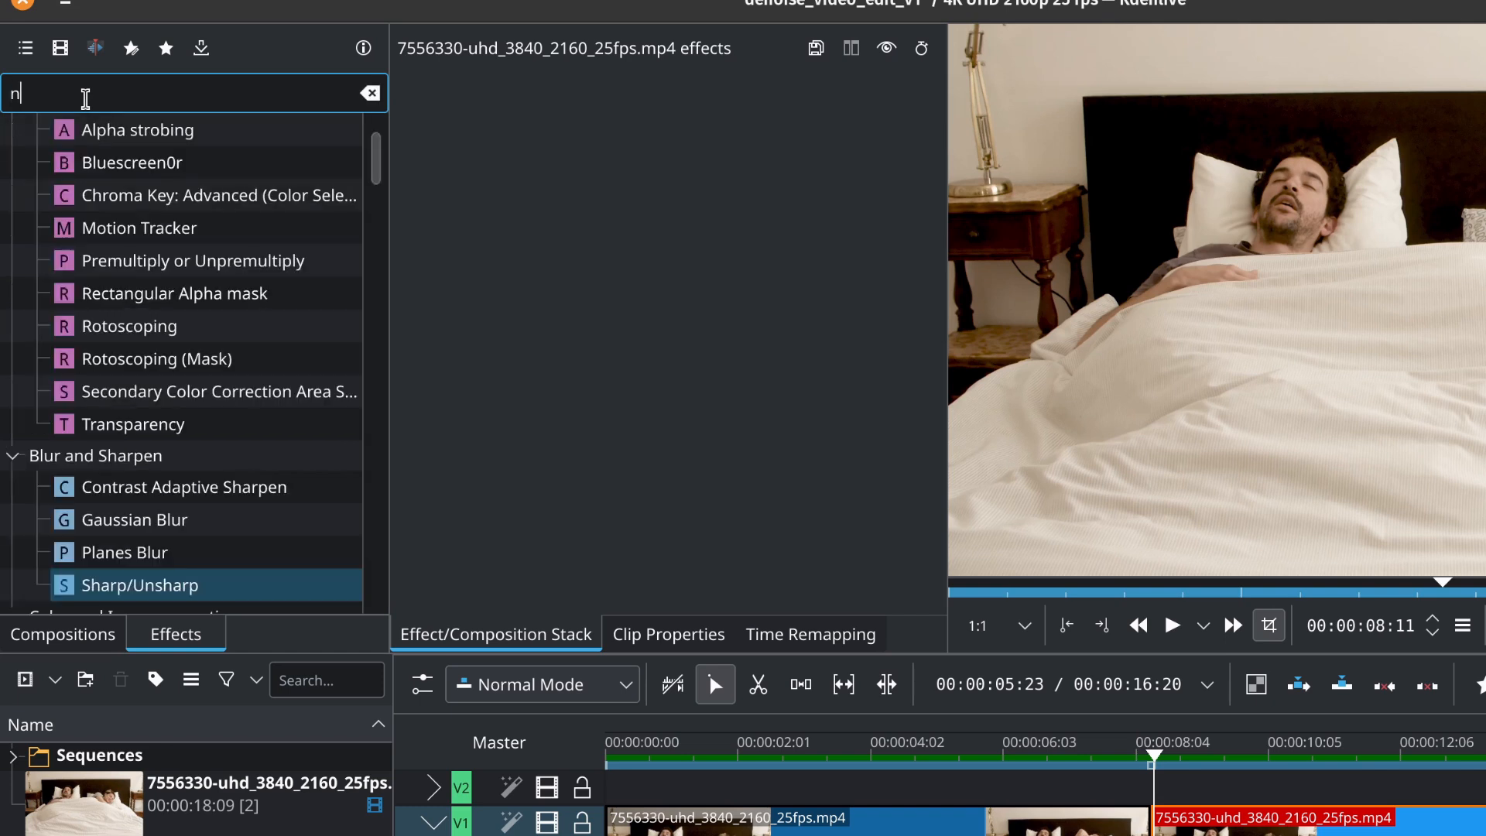
text(oise)
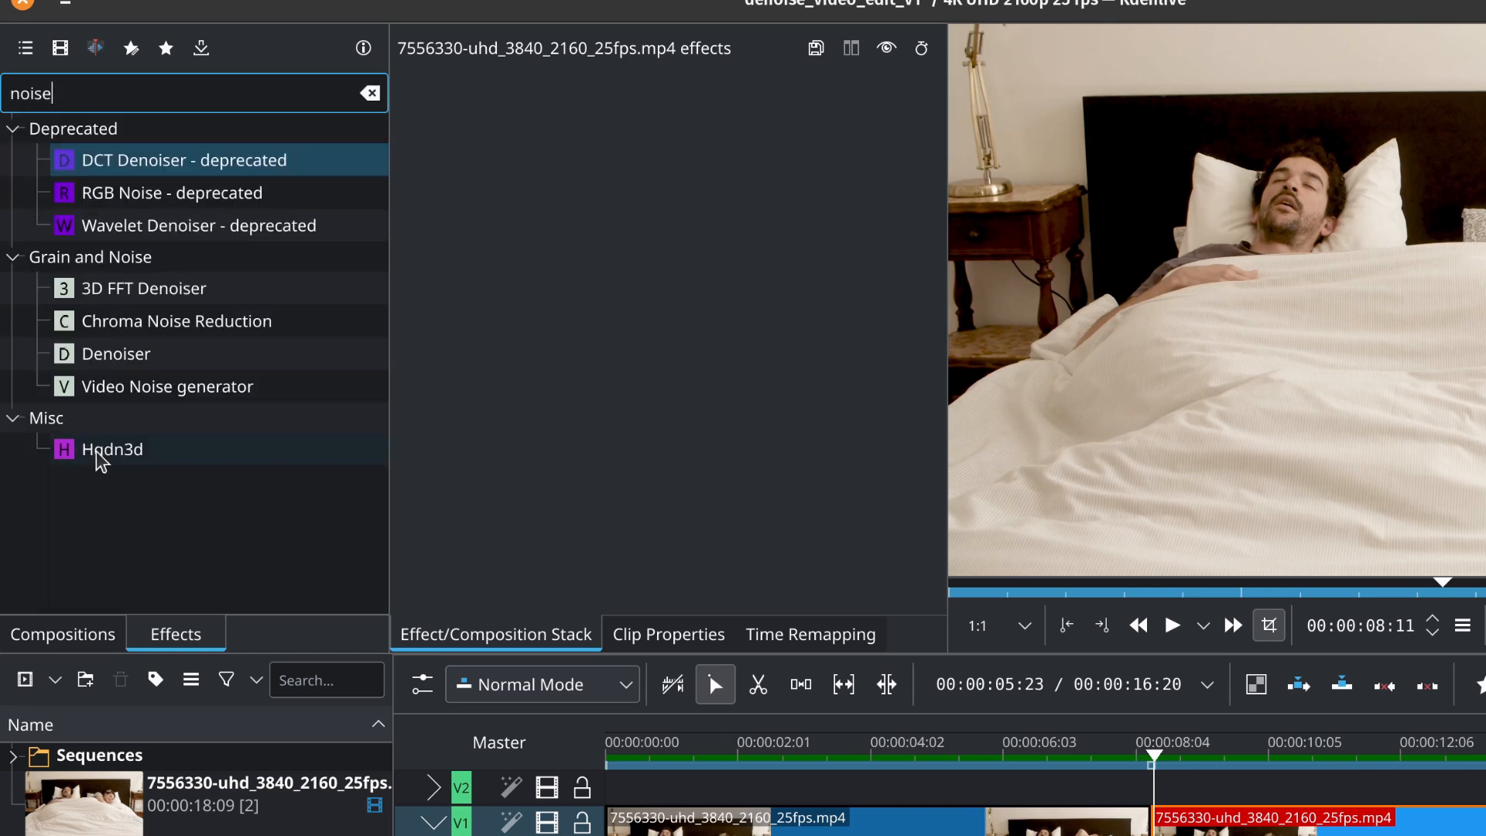
double_click(112, 449)
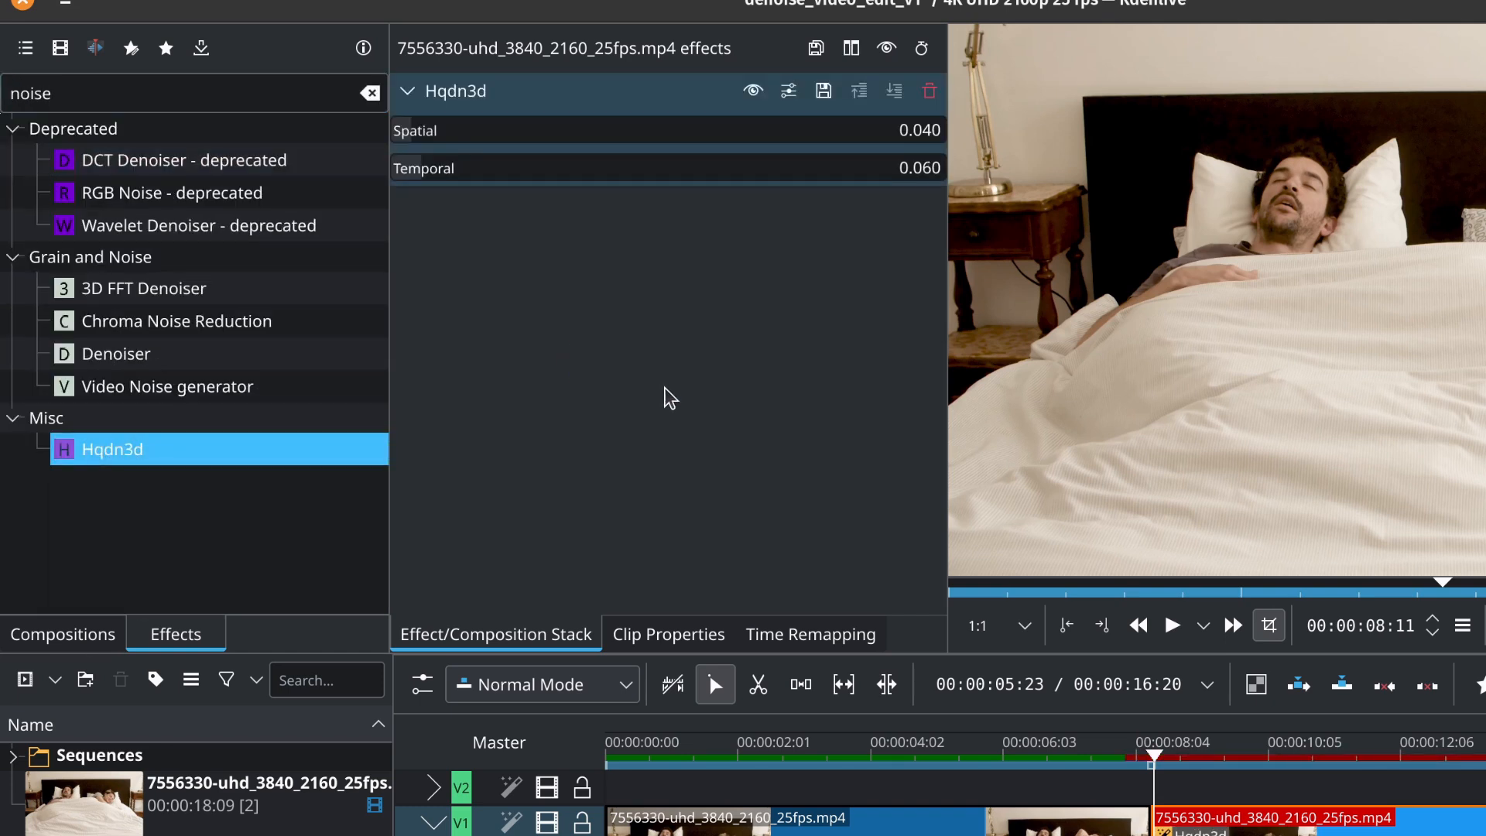
mouse_move(661, 409)
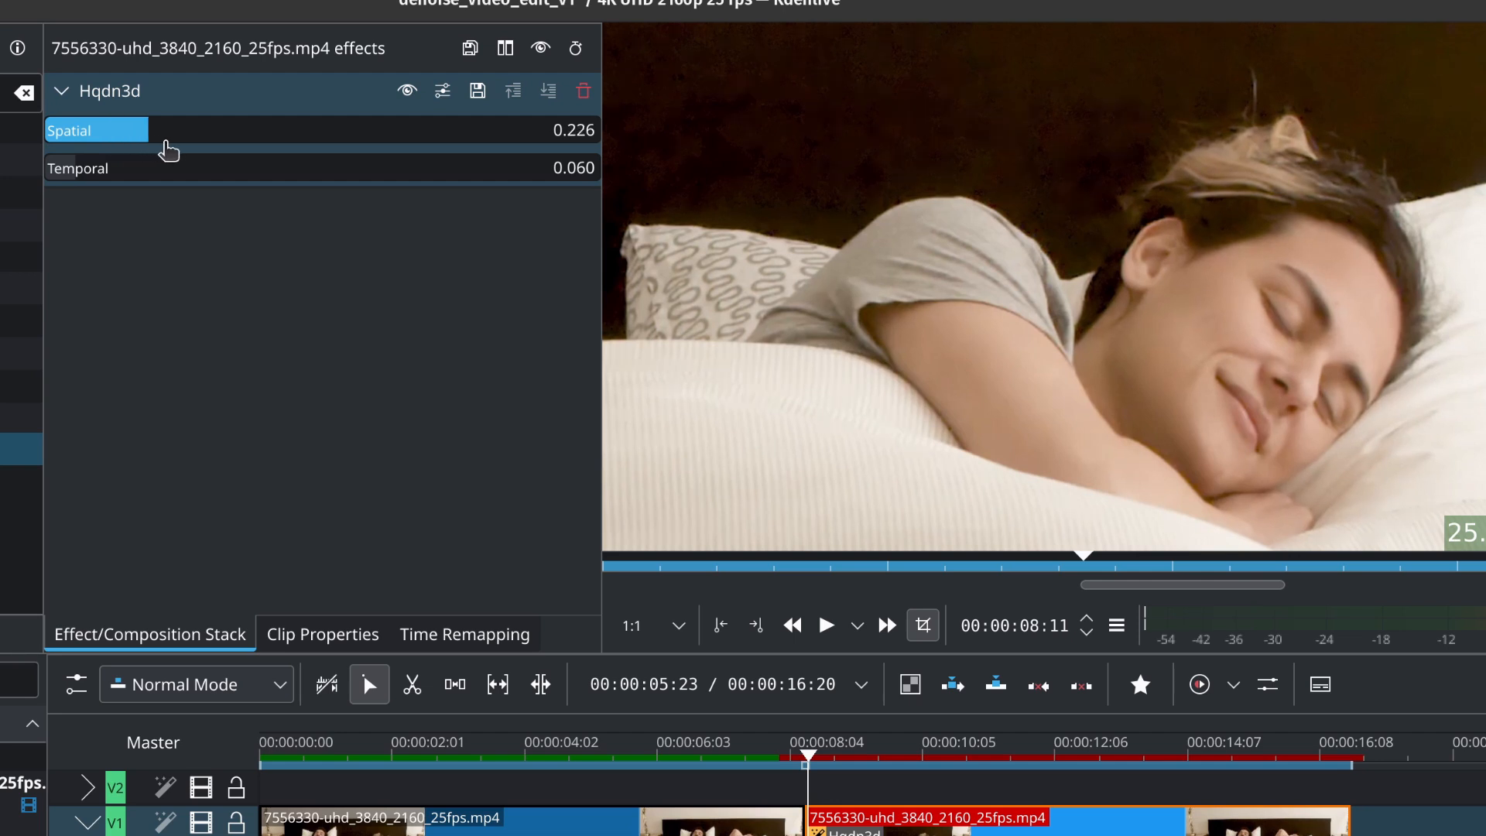
Step: Experiment with stronger Spatial strengths, preview playback, and leave Hqdn3d at Spatial 0.080, Temporal 0.060
drag(170, 130, 344, 130)
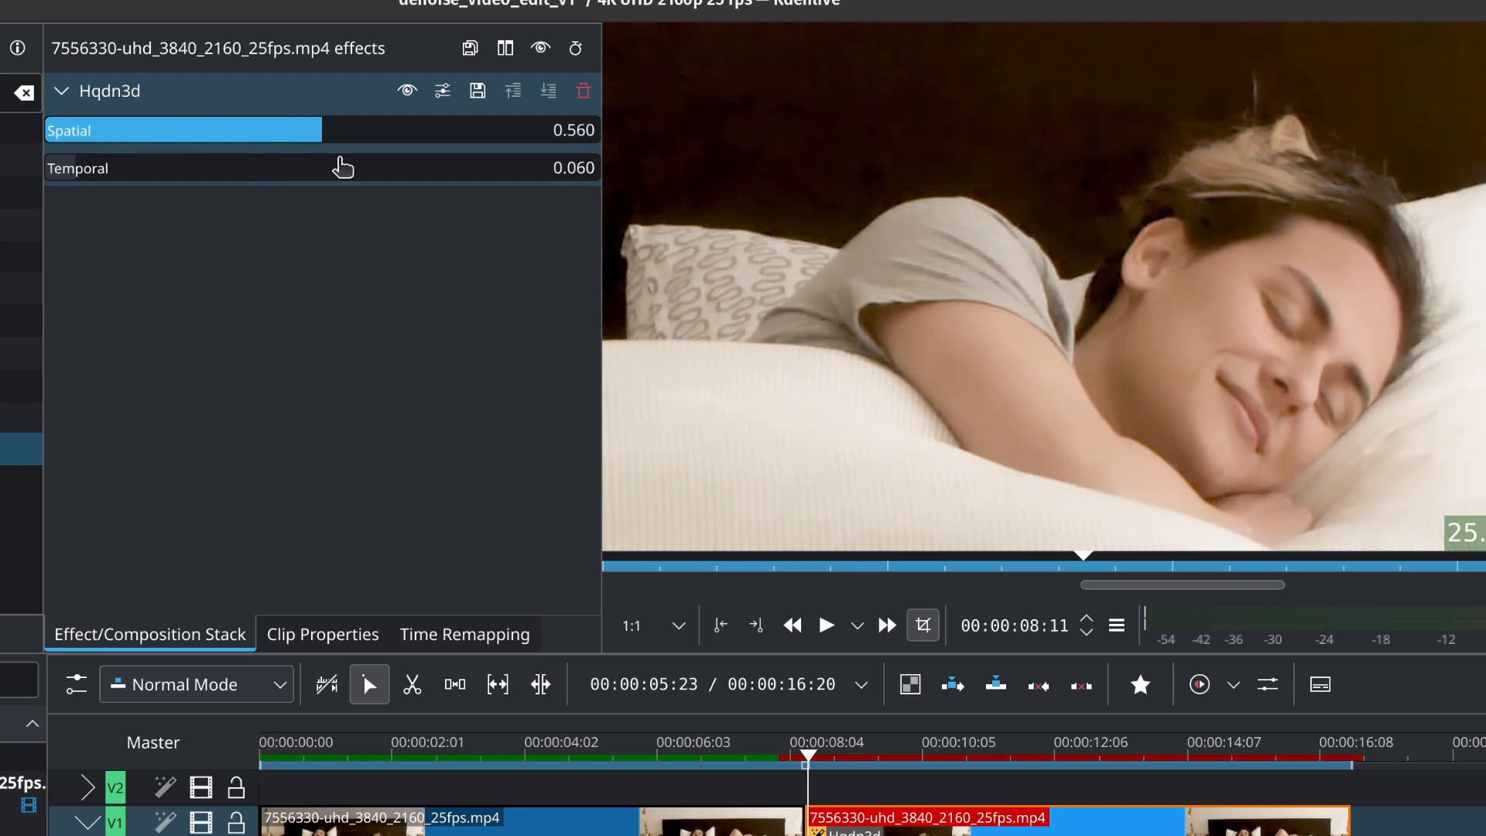
drag(322, 130, 434, 130)
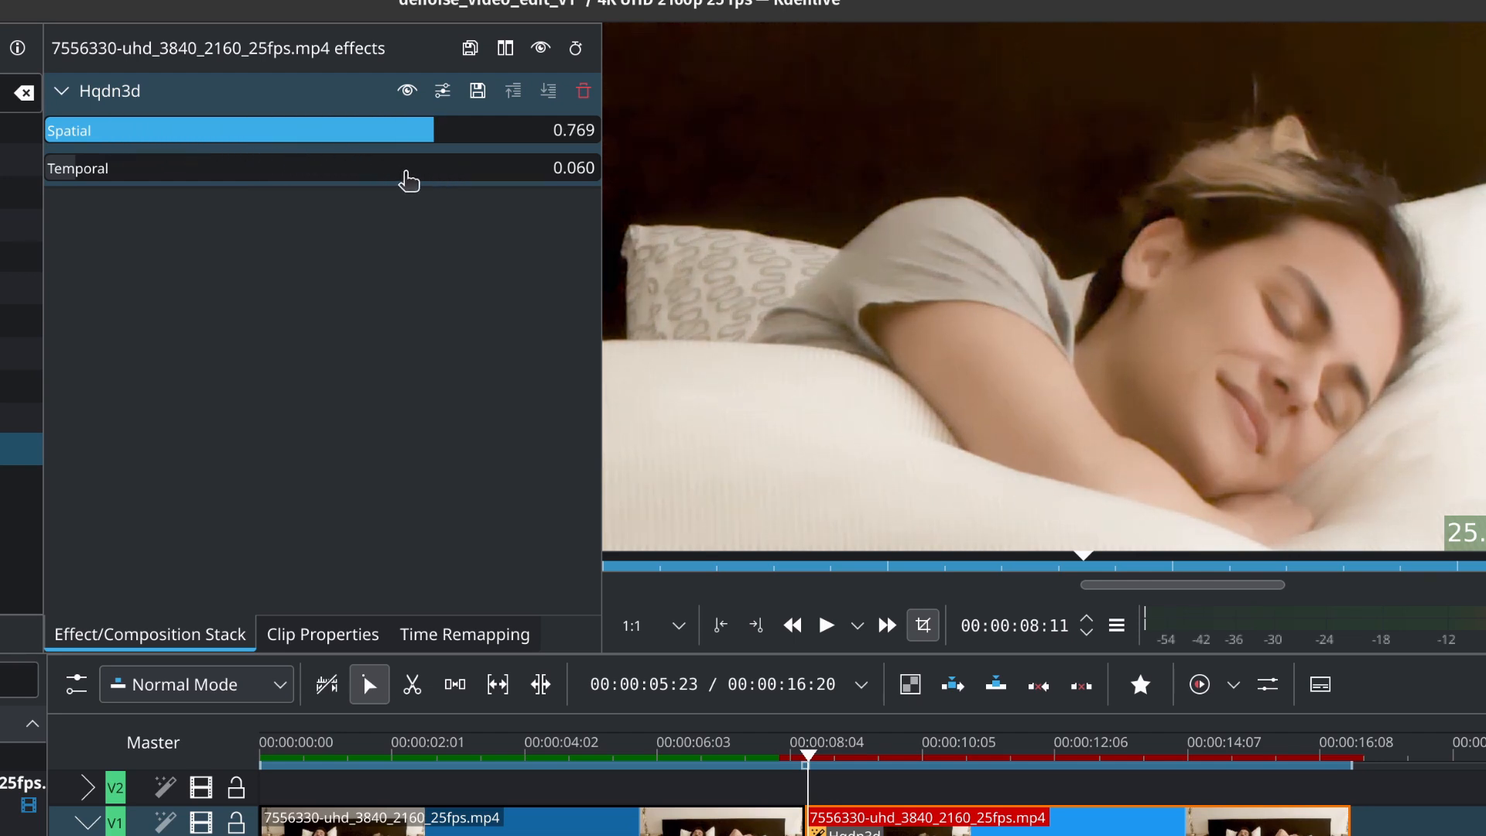
drag(379, 130, 104, 130)
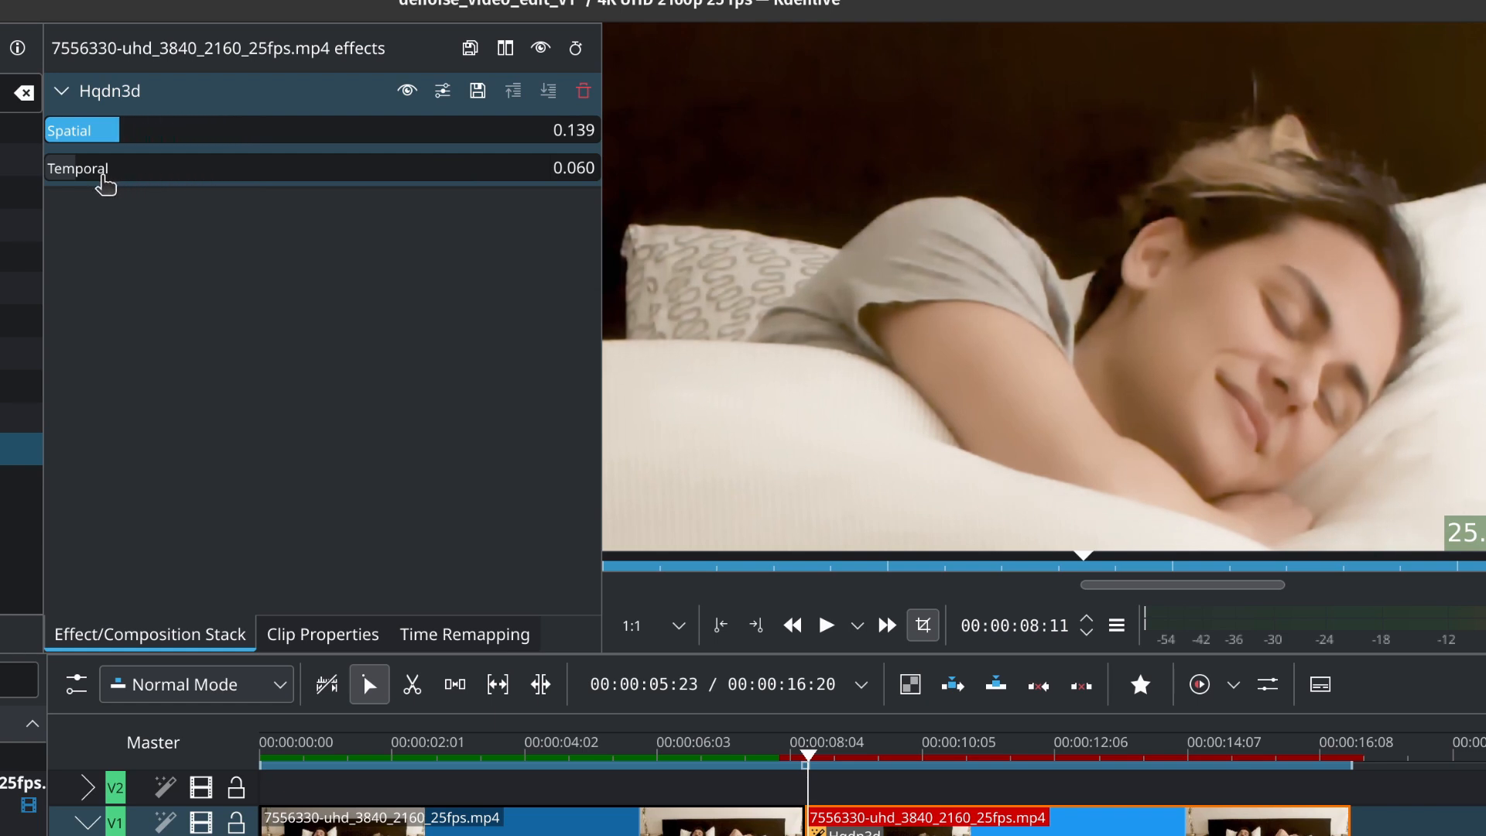
drag(104, 130, 142, 130)
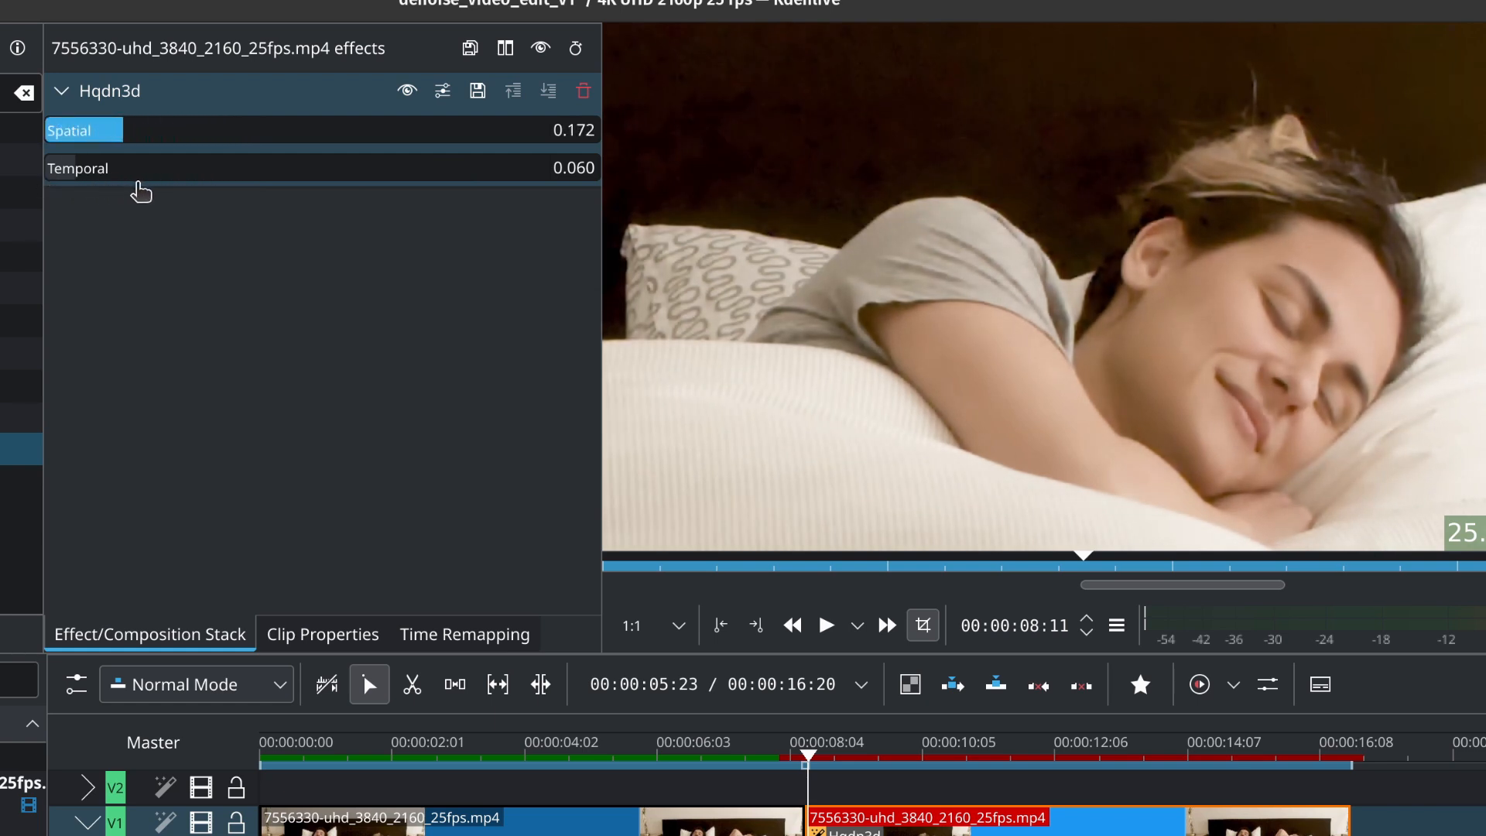
drag(143, 131, 313, 130)
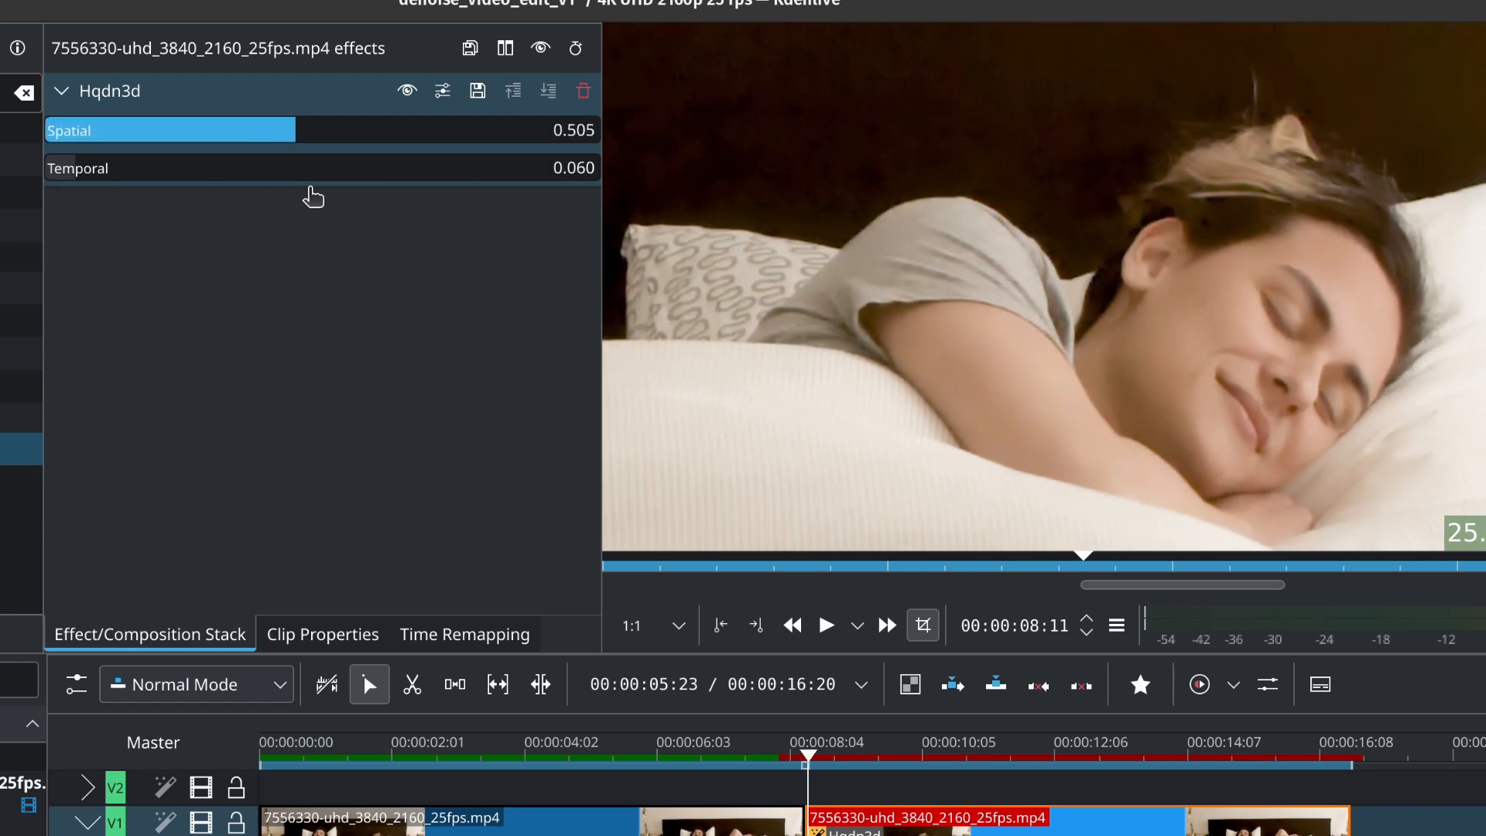
drag(313, 130, 415, 130)
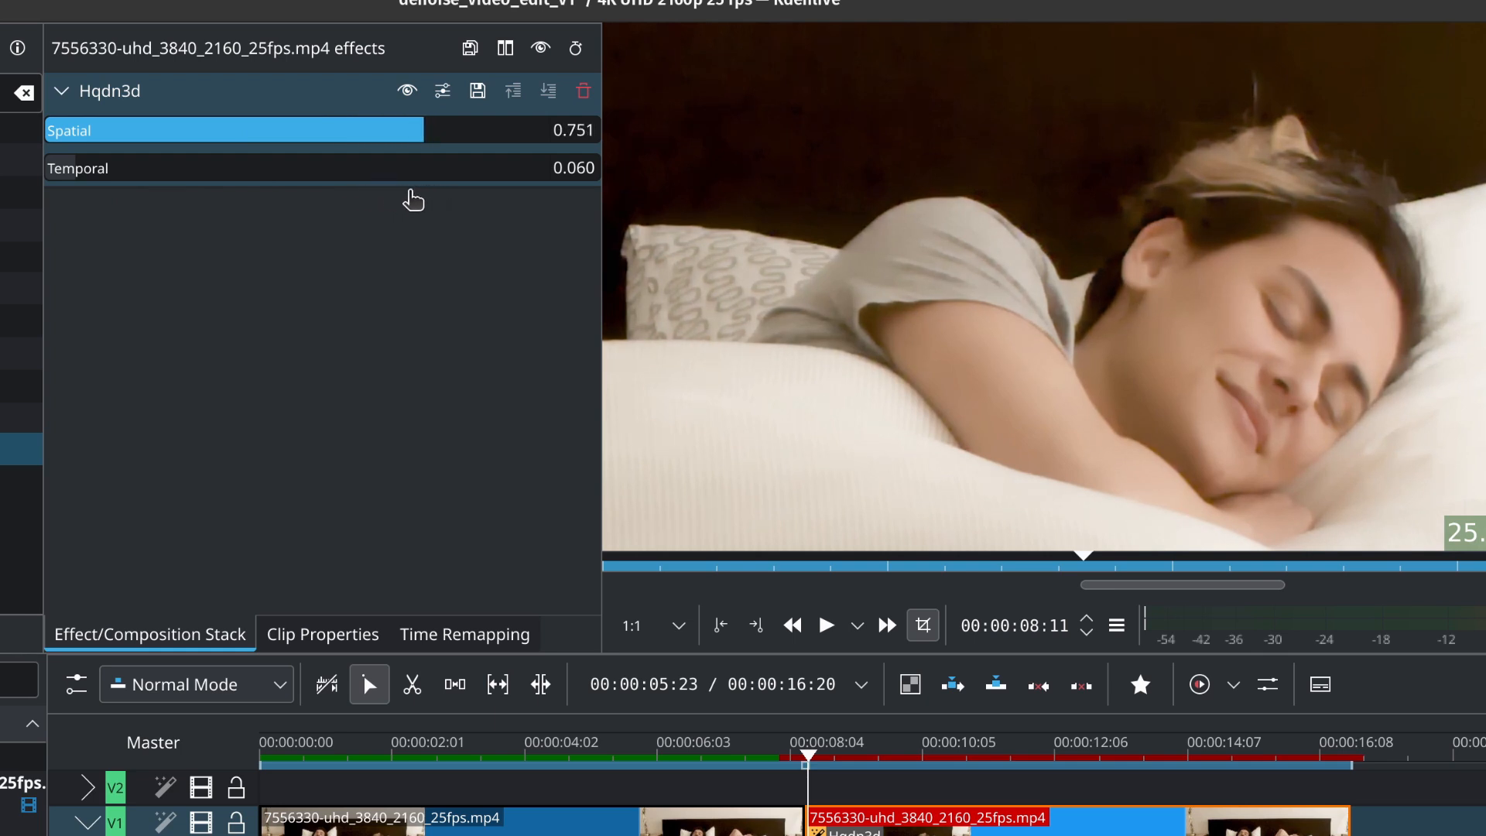
click(77, 168)
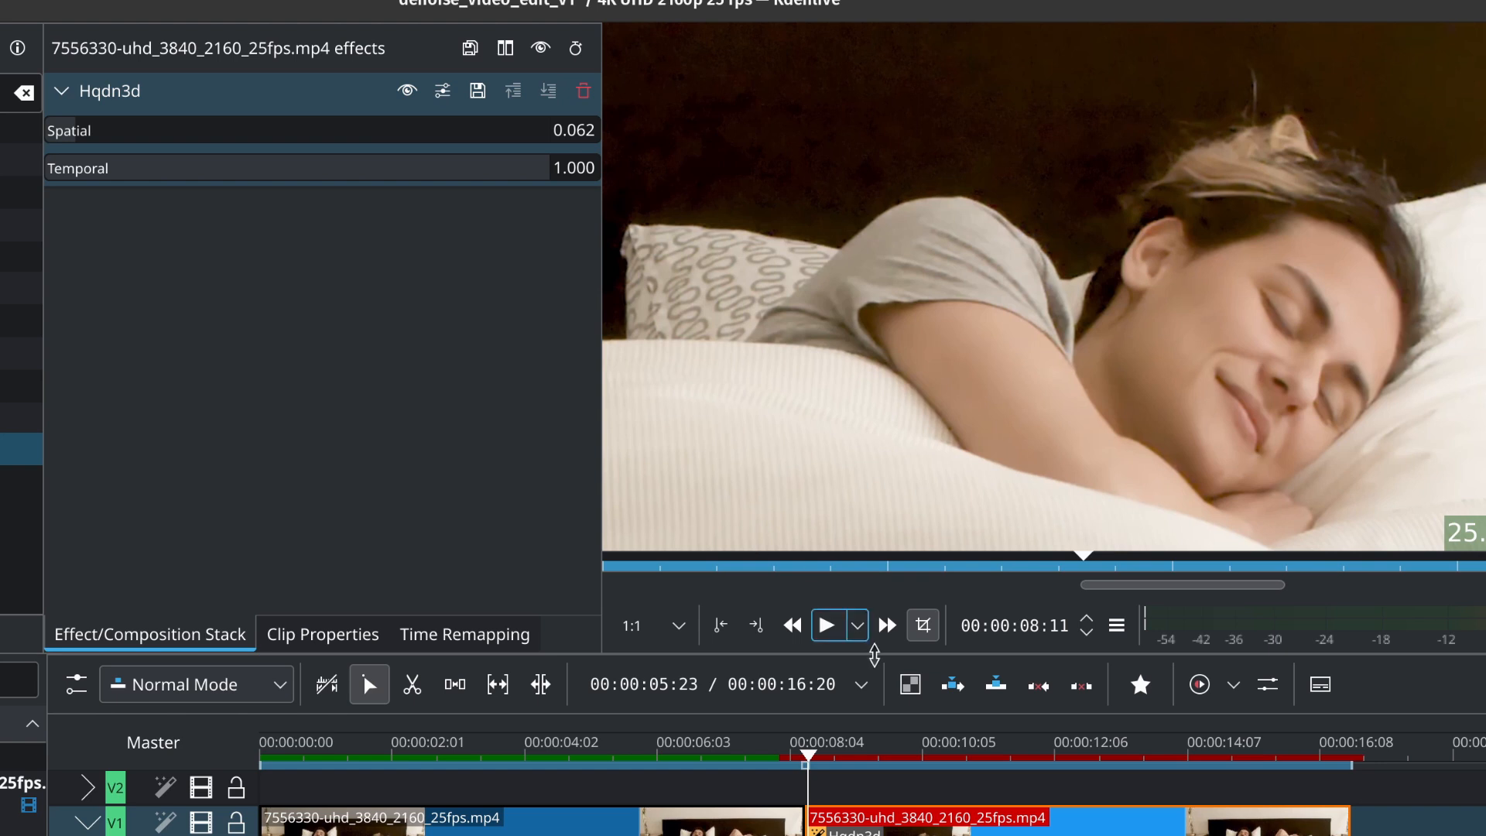
click(939, 754)
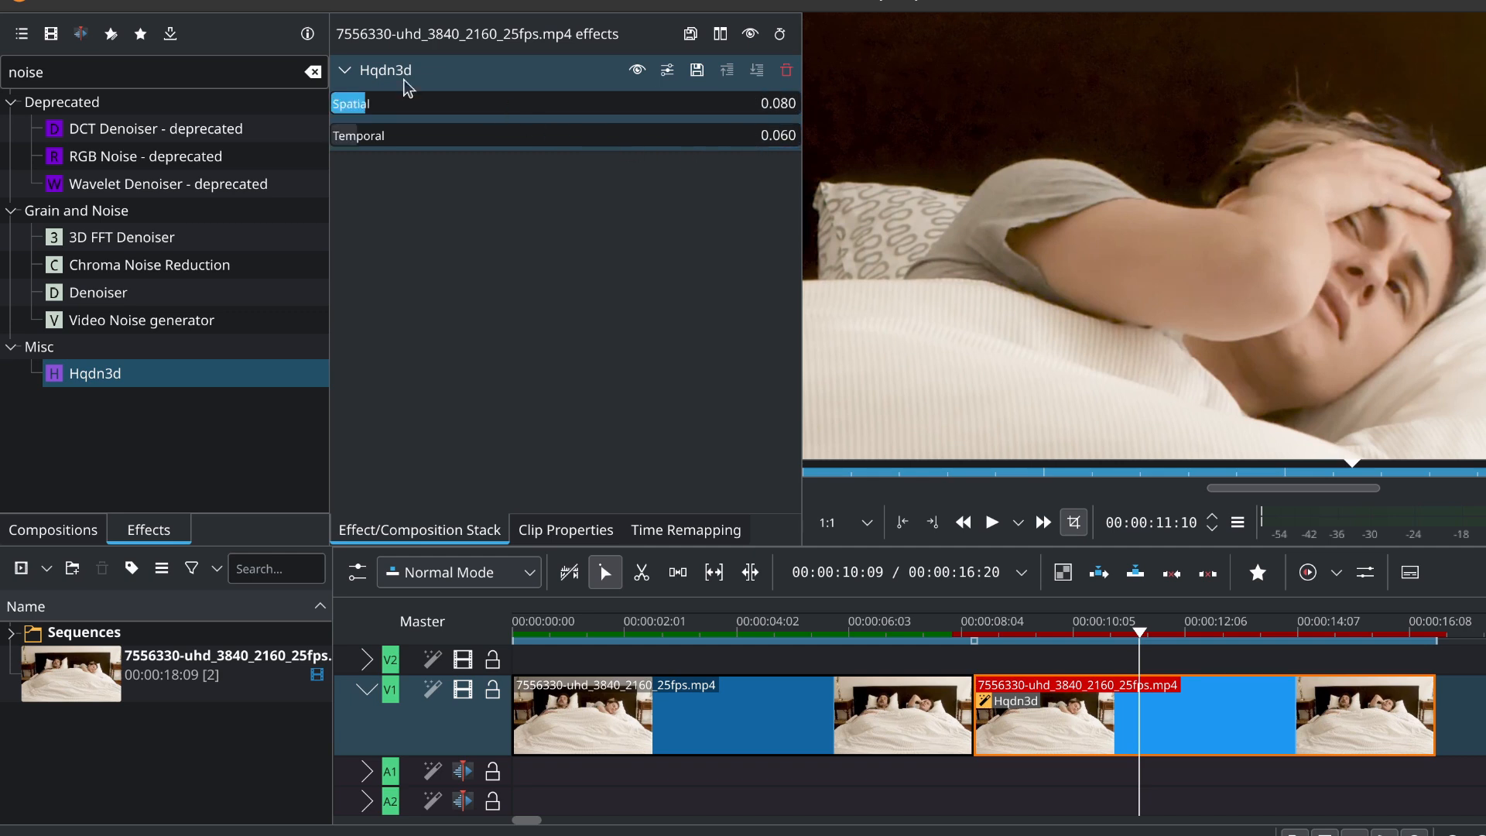
Step: Add a 3D FFT Denoiser effect to the clip above the collapsed Hqdn3d
click(345, 70)
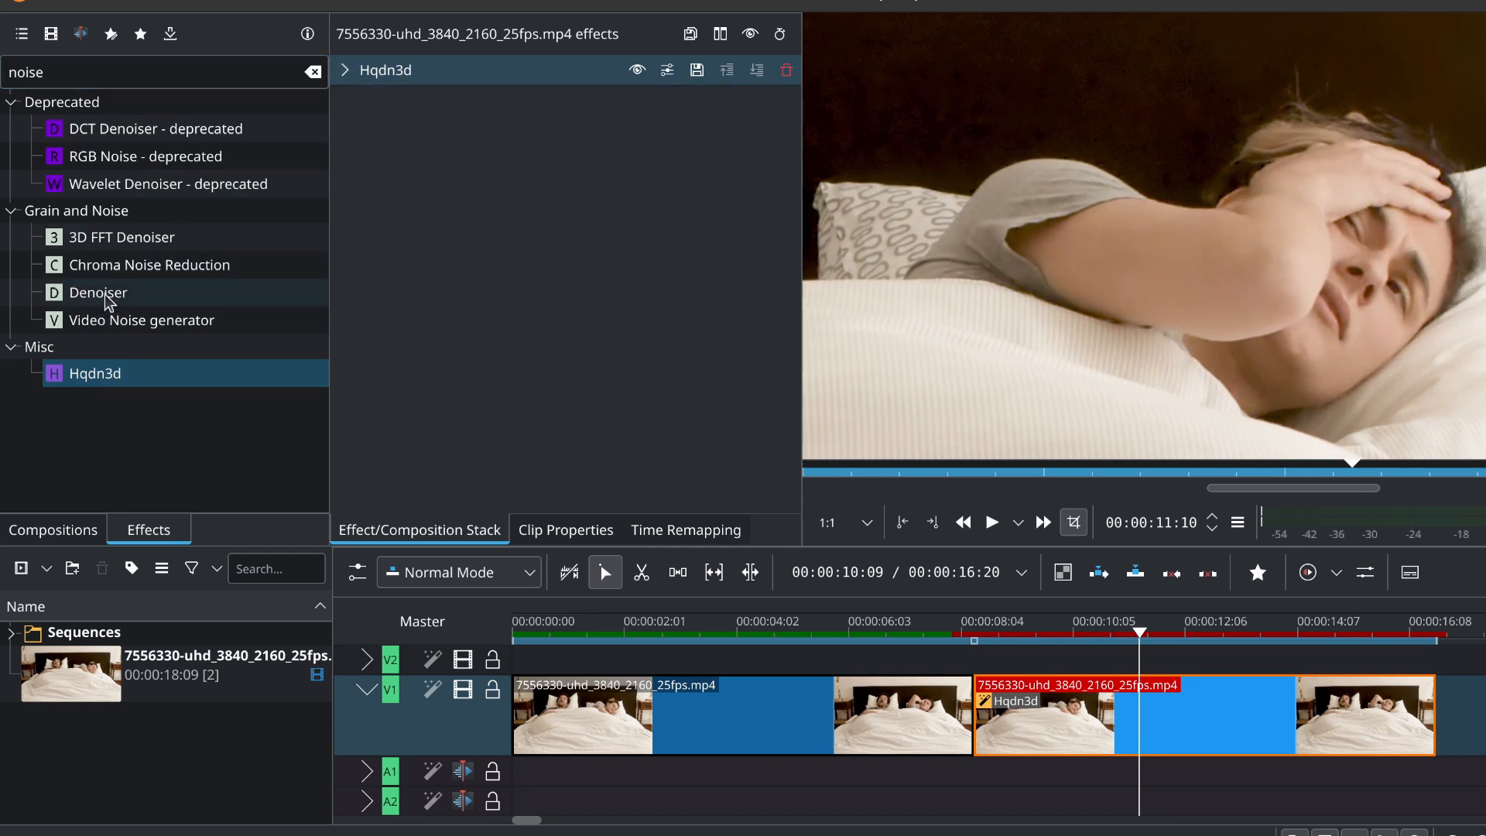
double_click(99, 293)
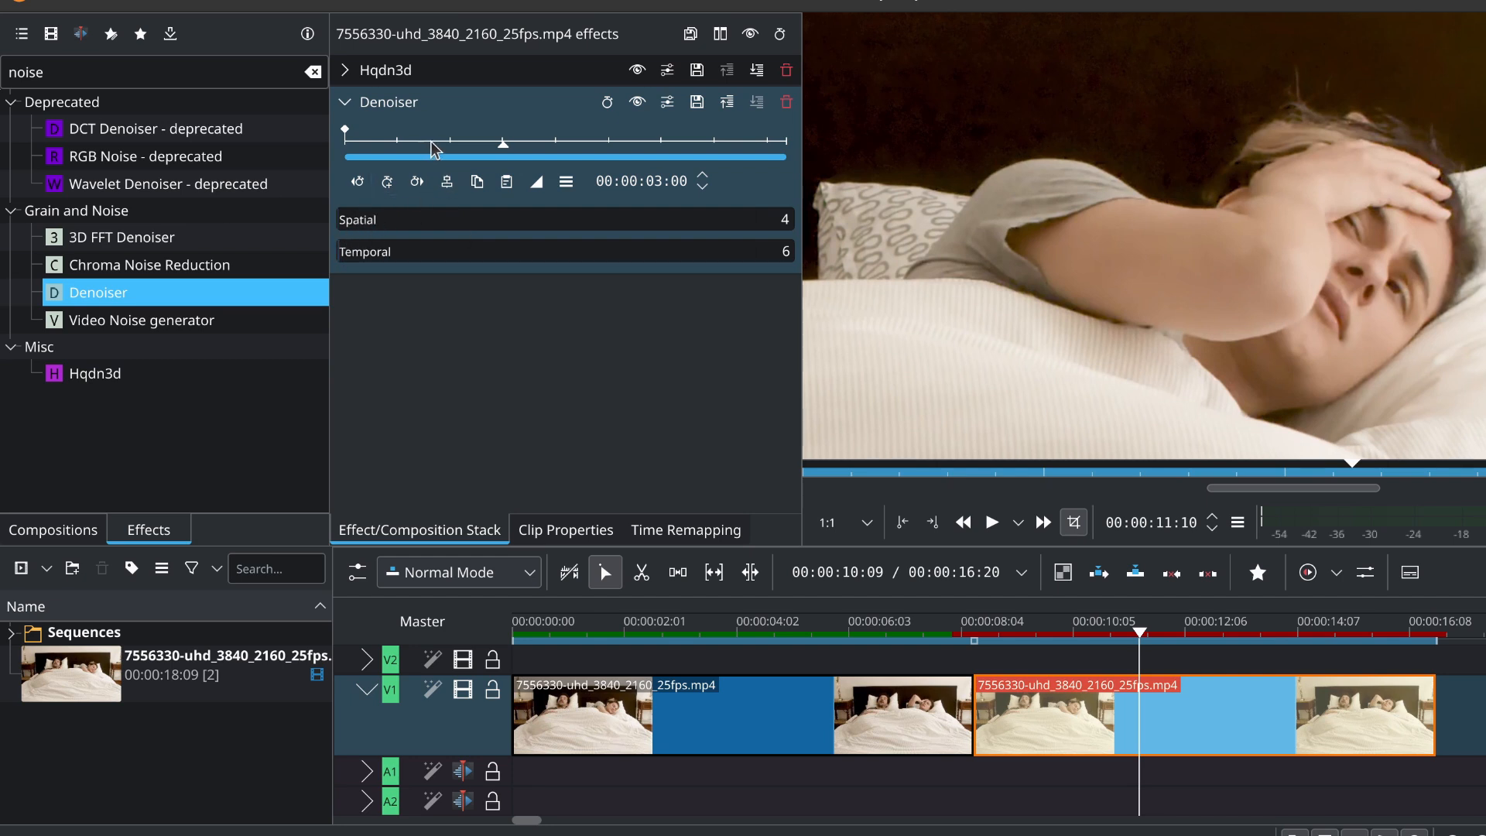
click(786, 102)
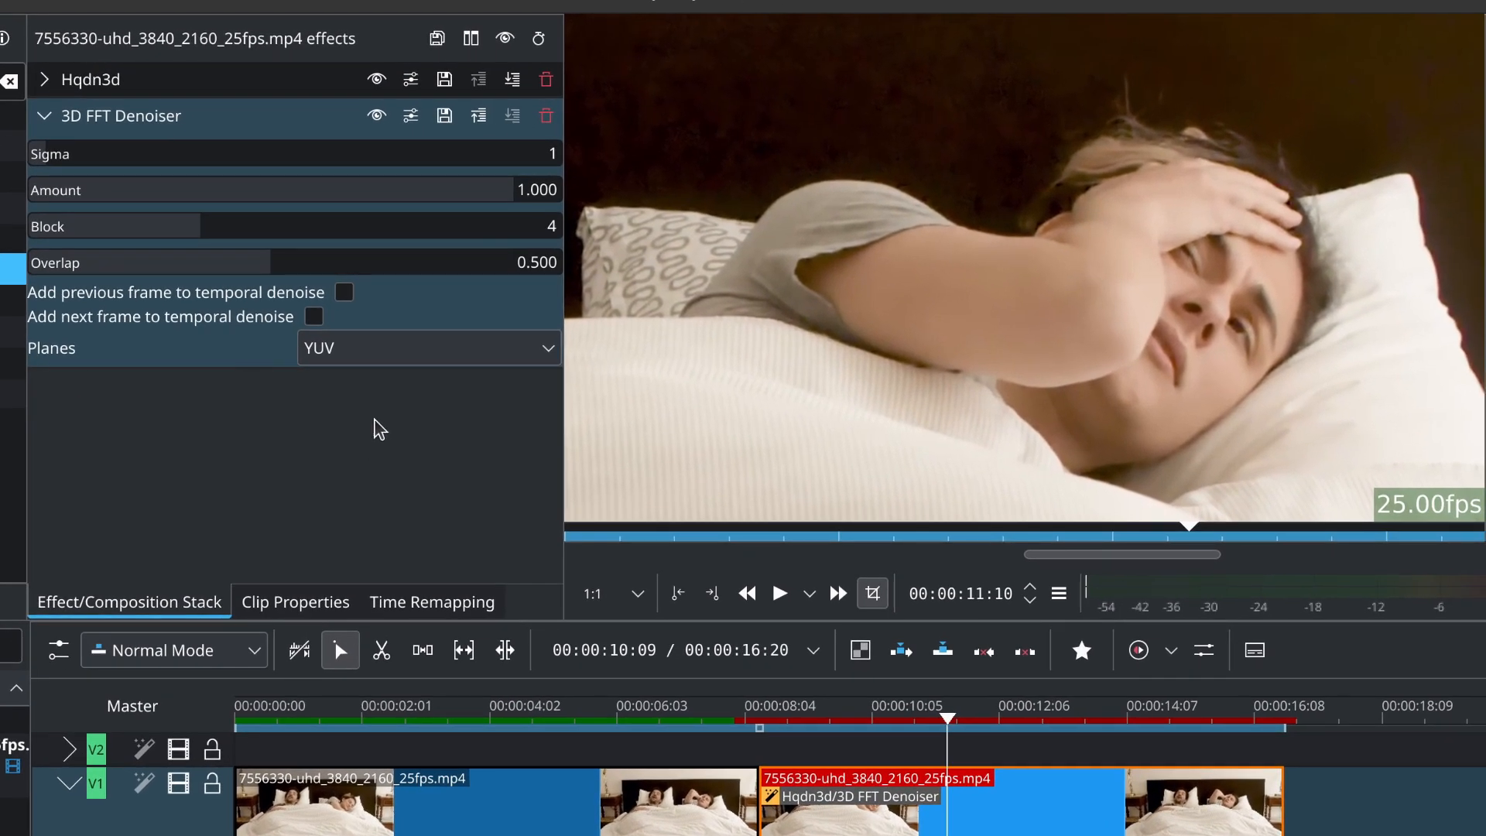
mouse_move(526, 401)
text(4)
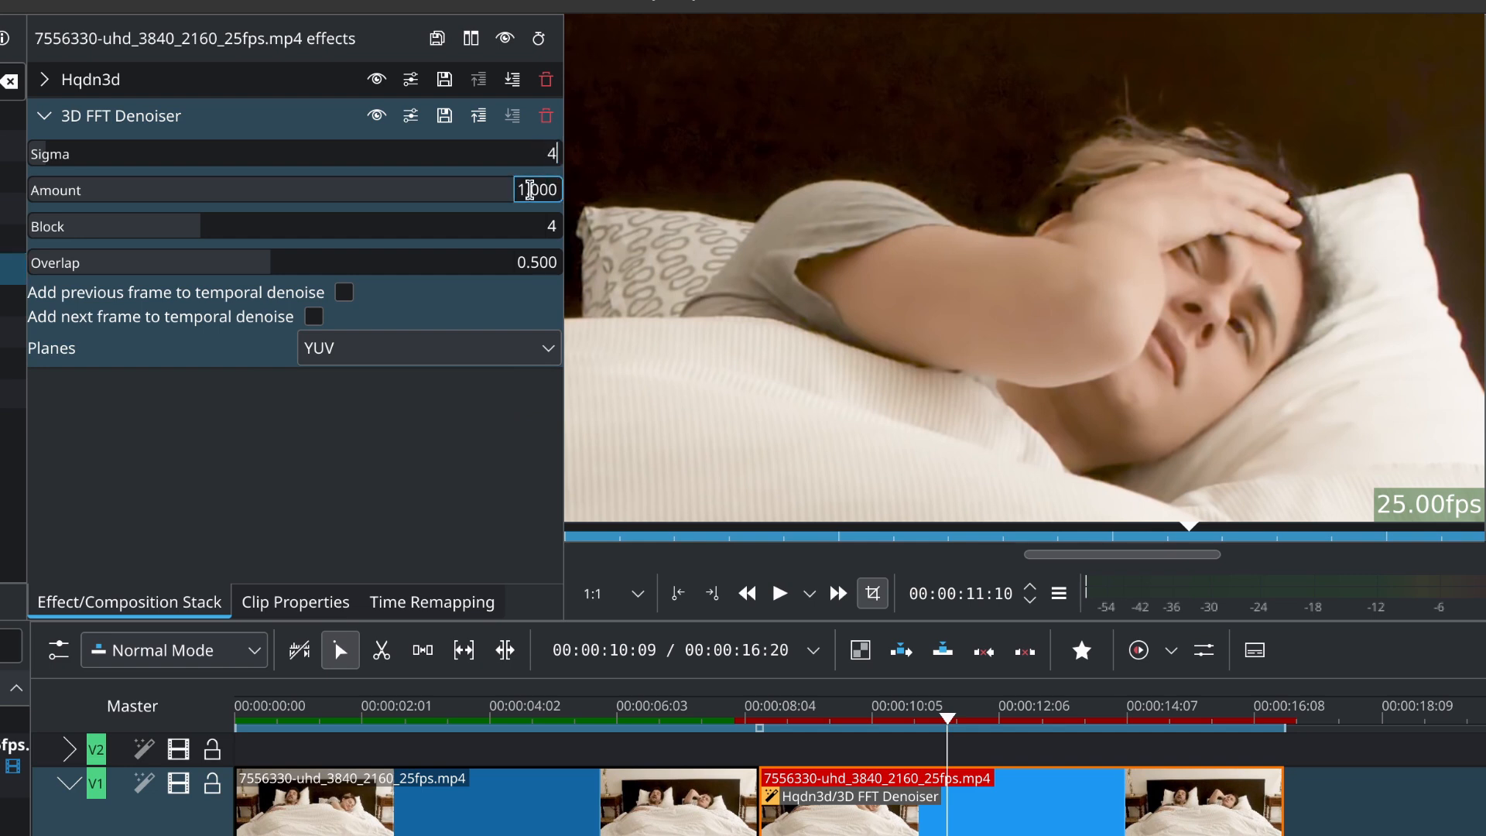
Step: Tune the 3D FFT Denoiser to Amount 0.500 and Overlap 0.600, toggling it off and on to compare
triple_click(537, 189)
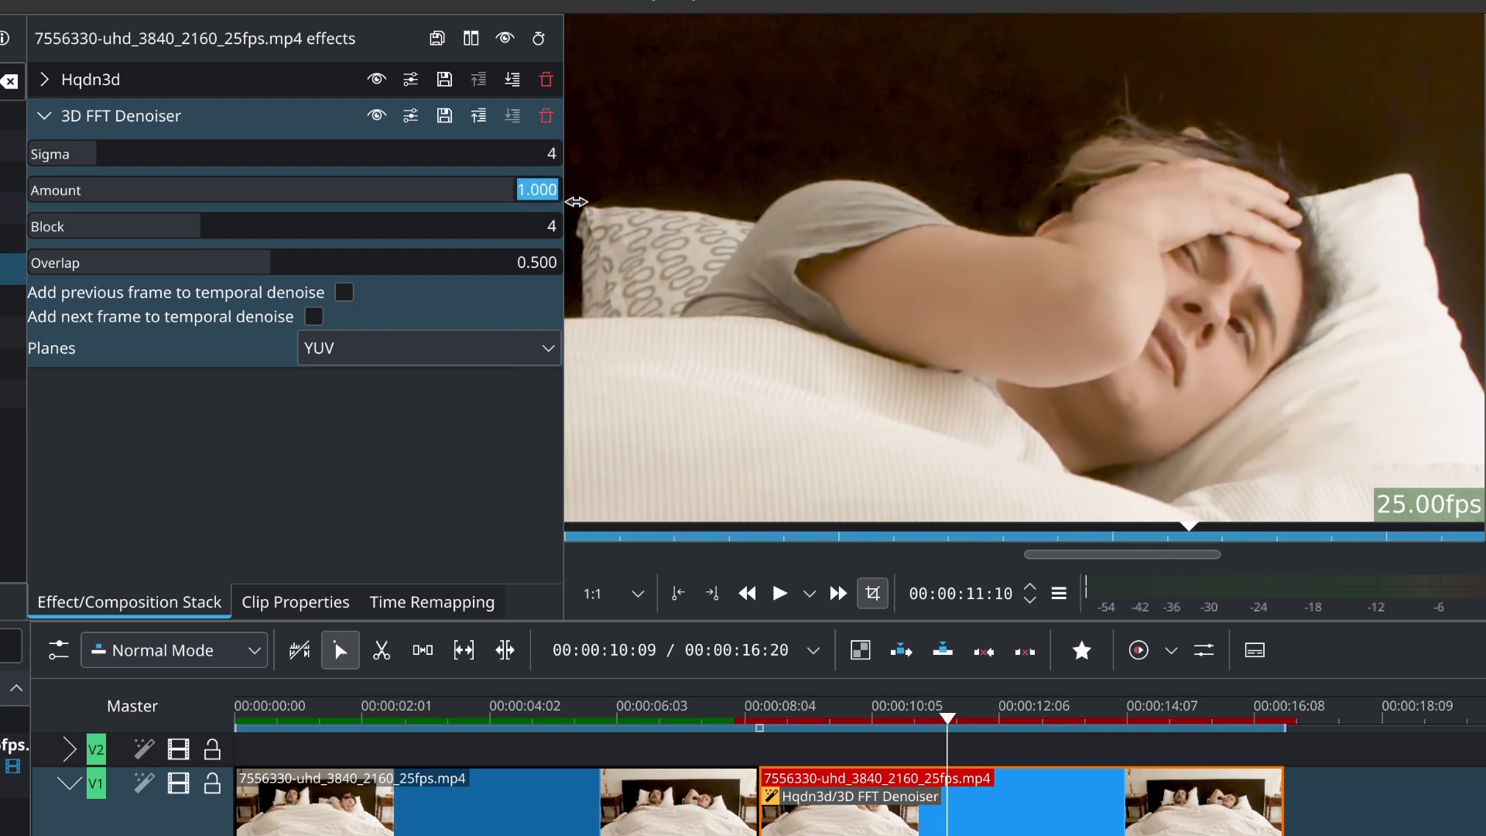
drag(531, 189, 285, 189)
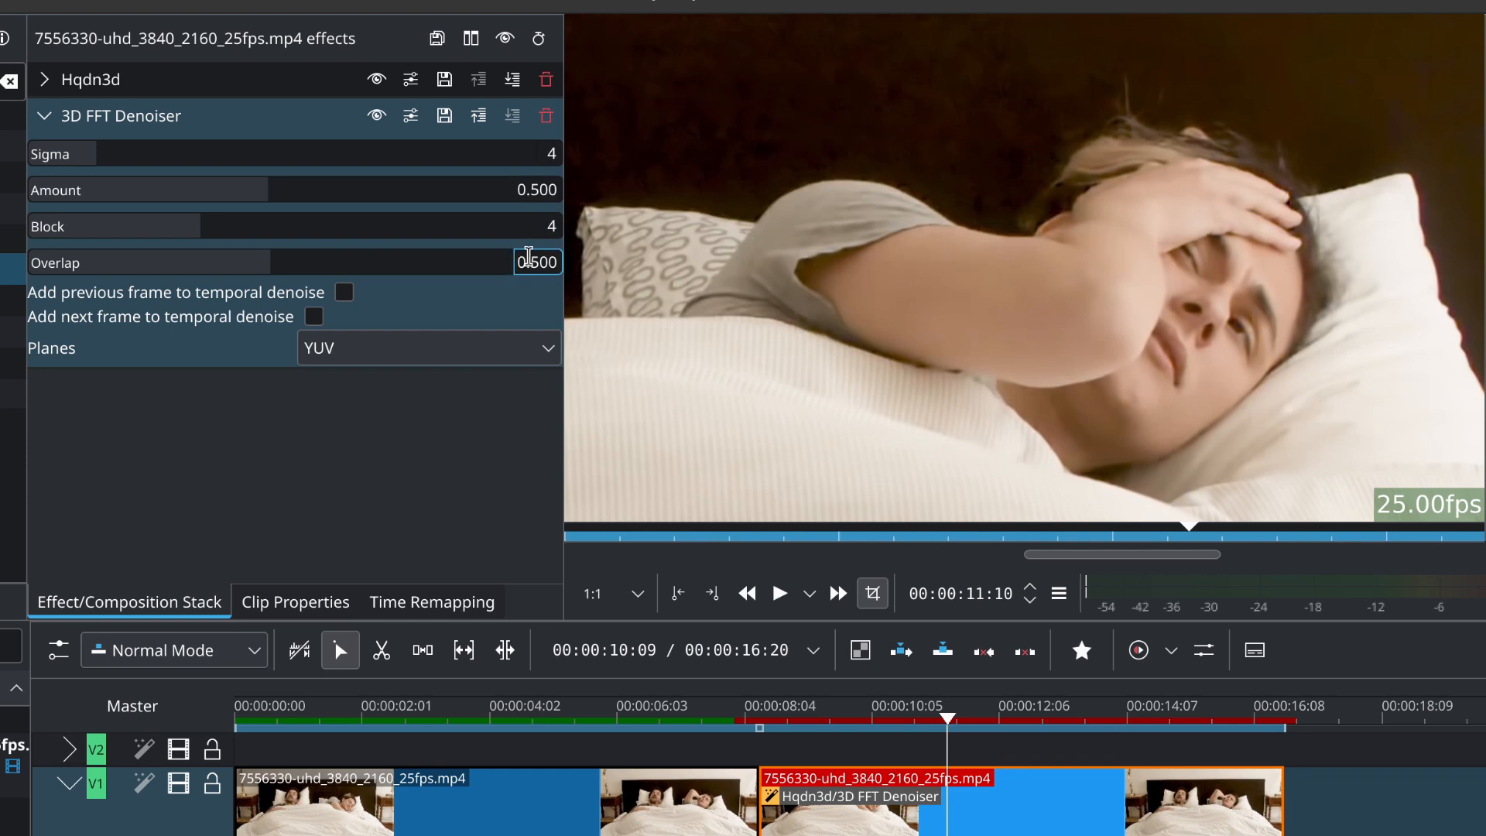
triple_click(537, 263)
text(0.600)
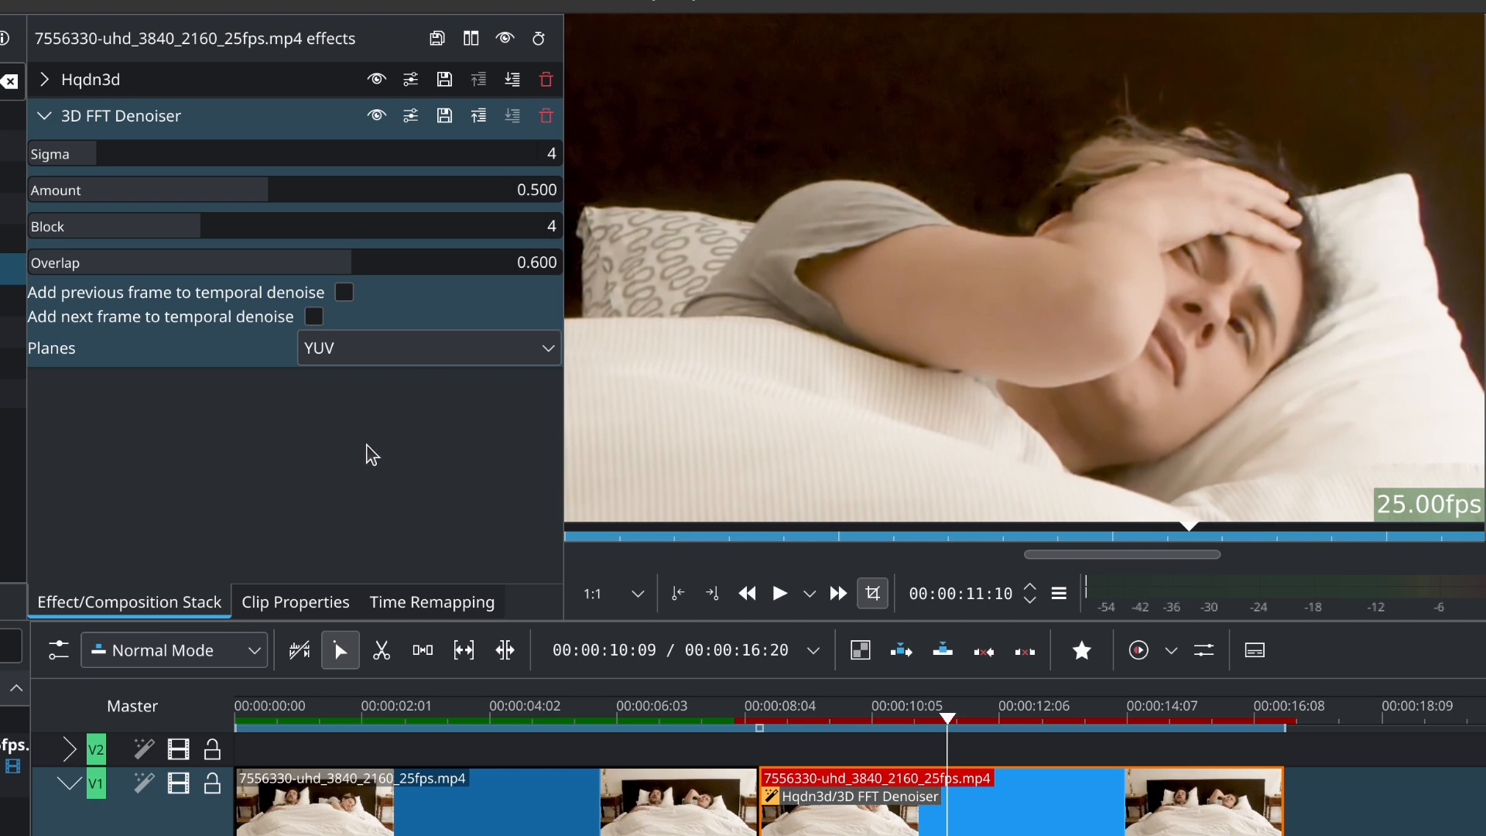
mouse_move(724, 203)
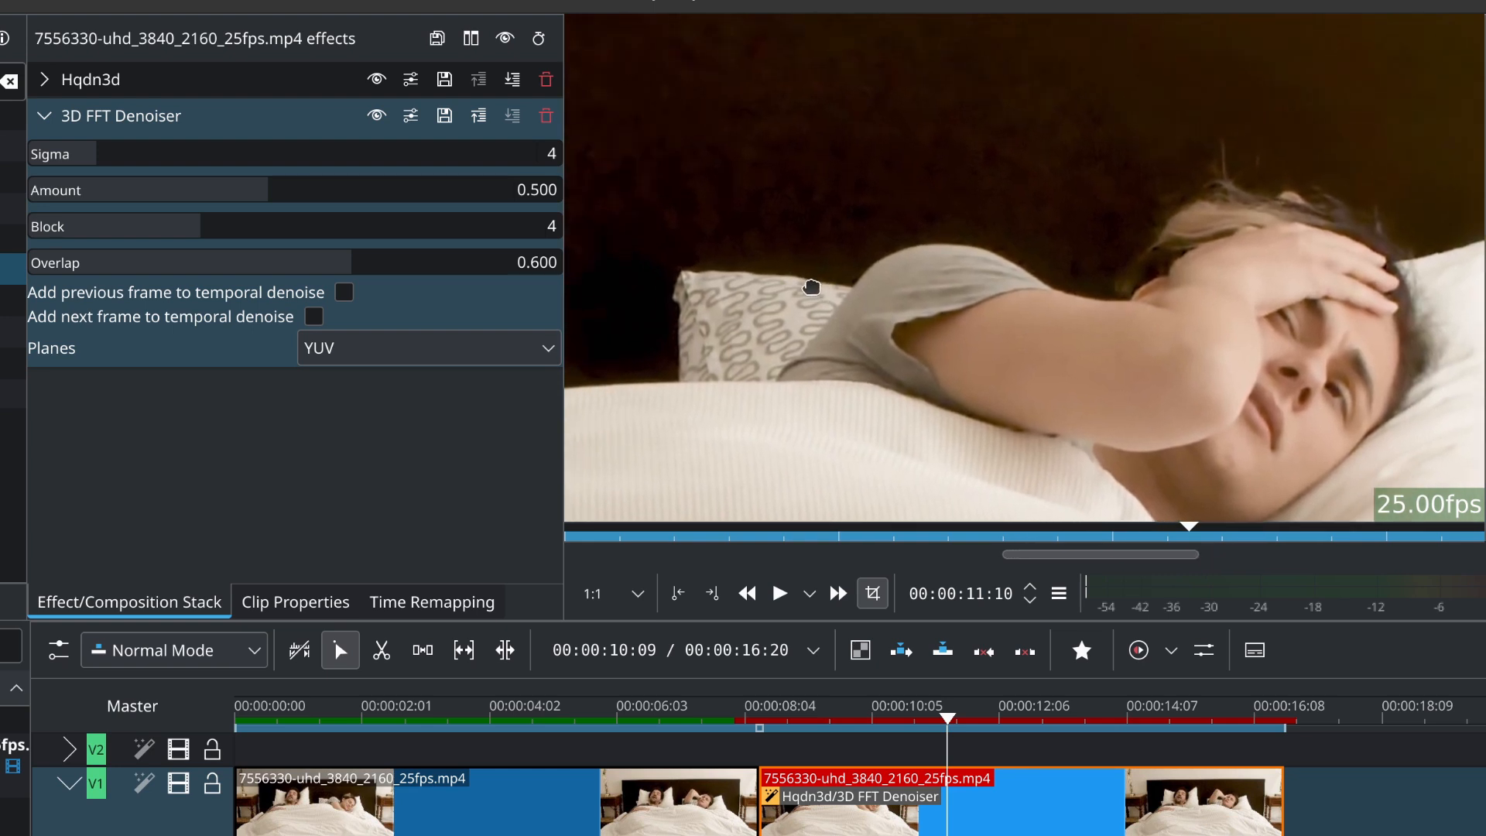
click(376, 116)
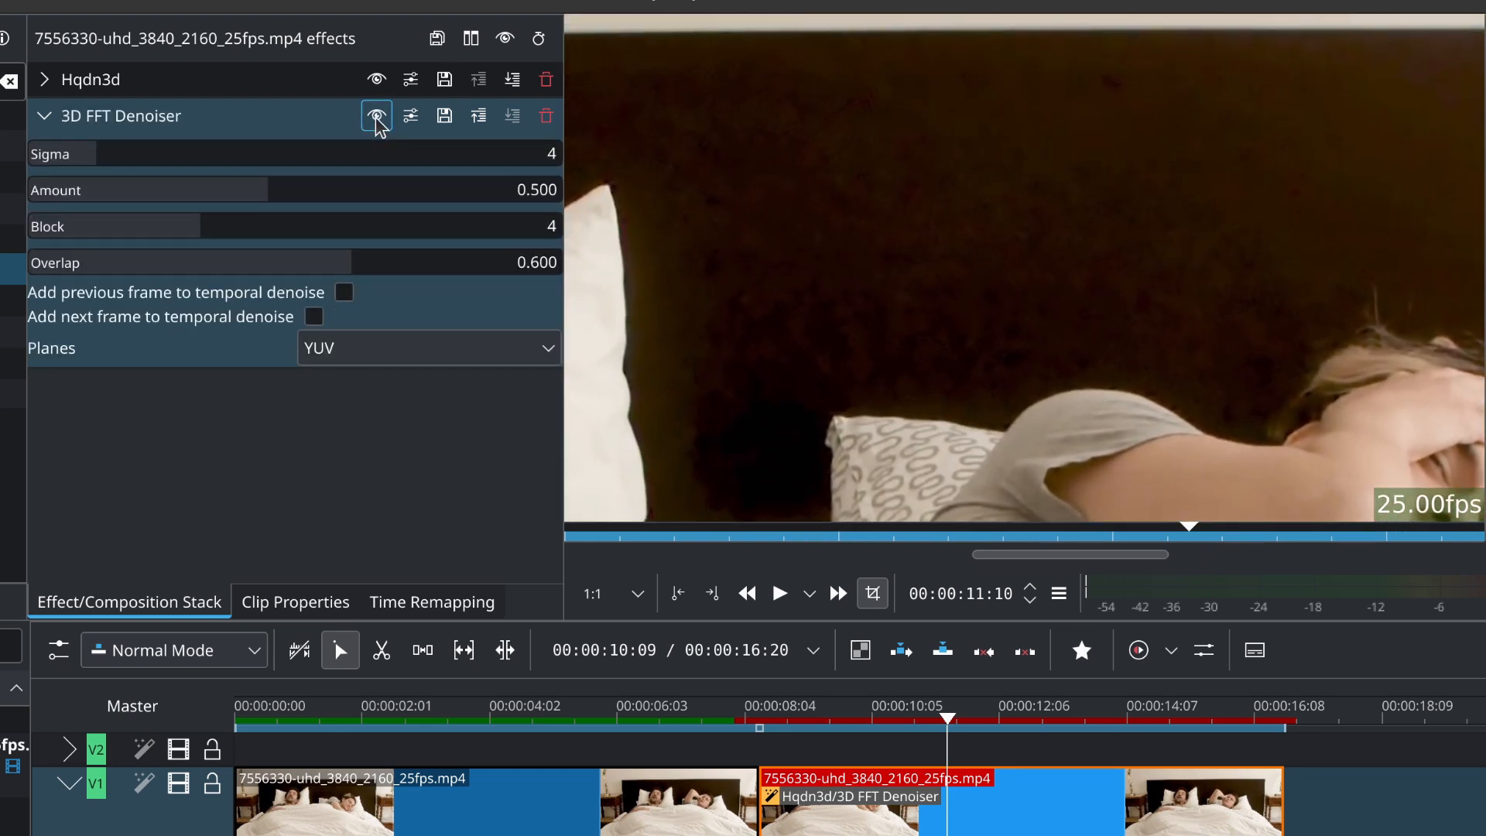
click(378, 116)
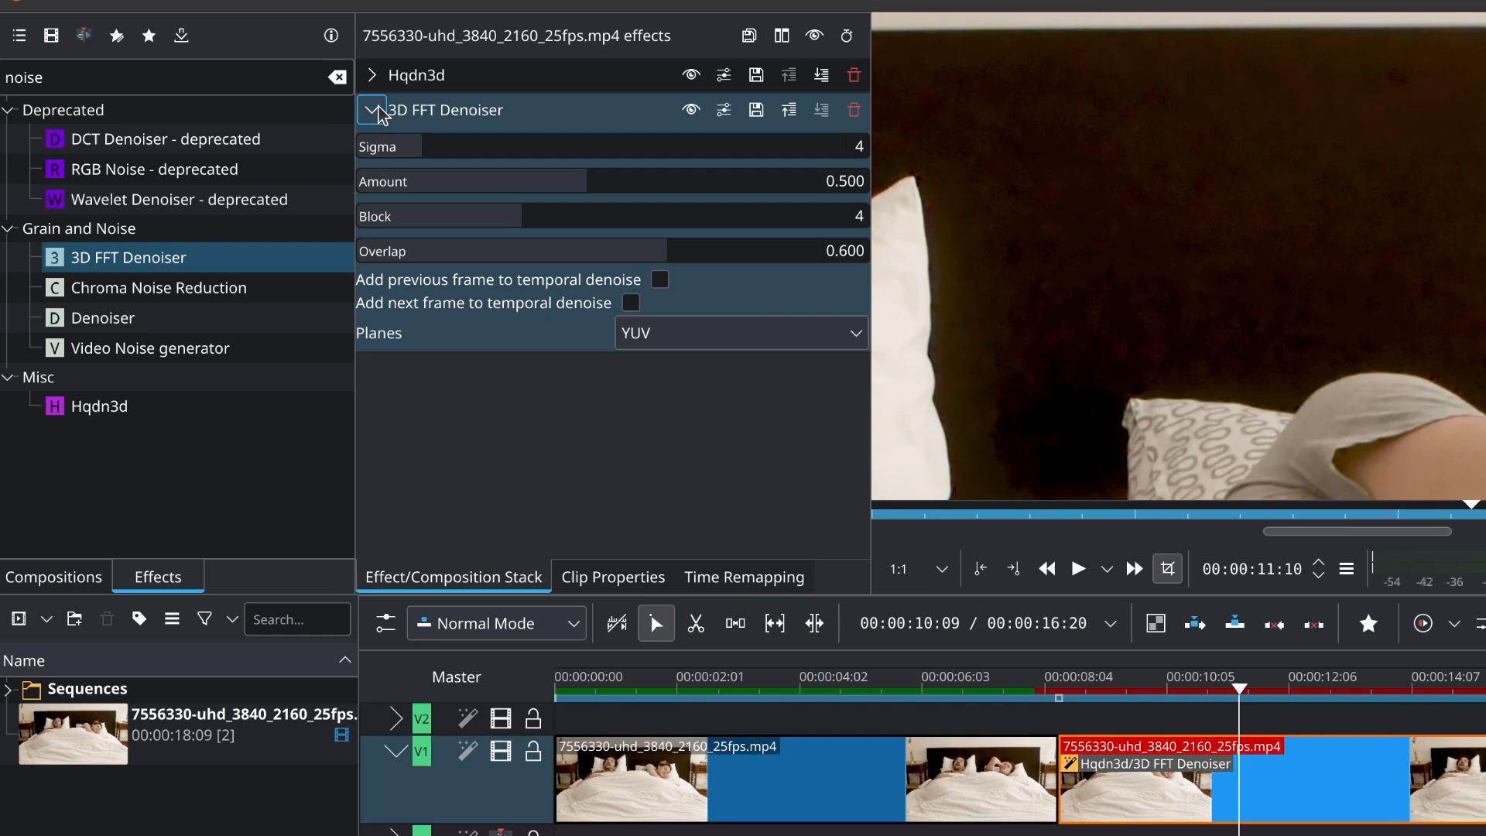
Step: Browse the noise effects and add a Deband effect with default thresholds to the stack
click(373, 110)
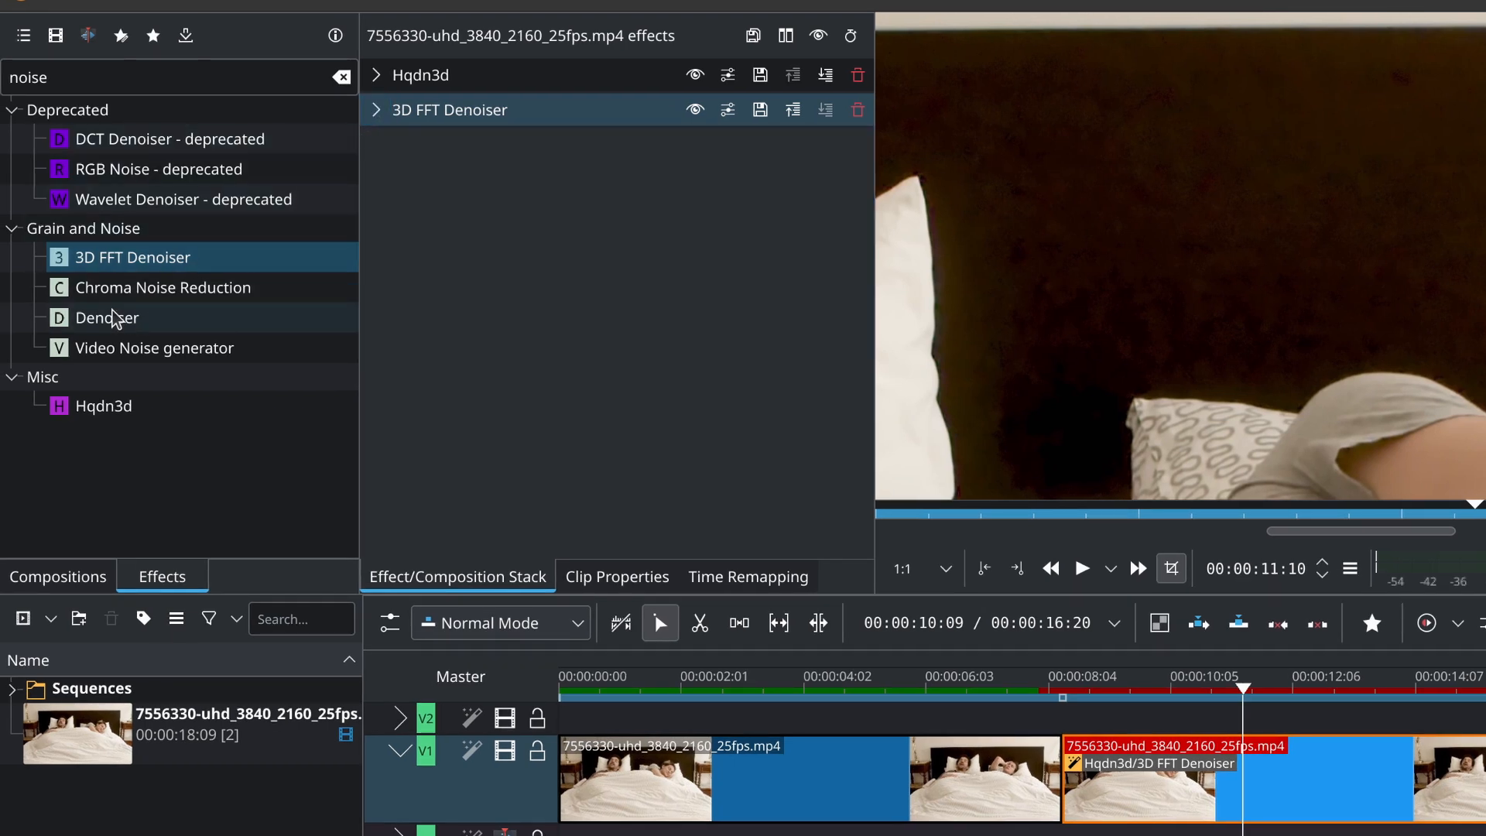
click(163, 288)
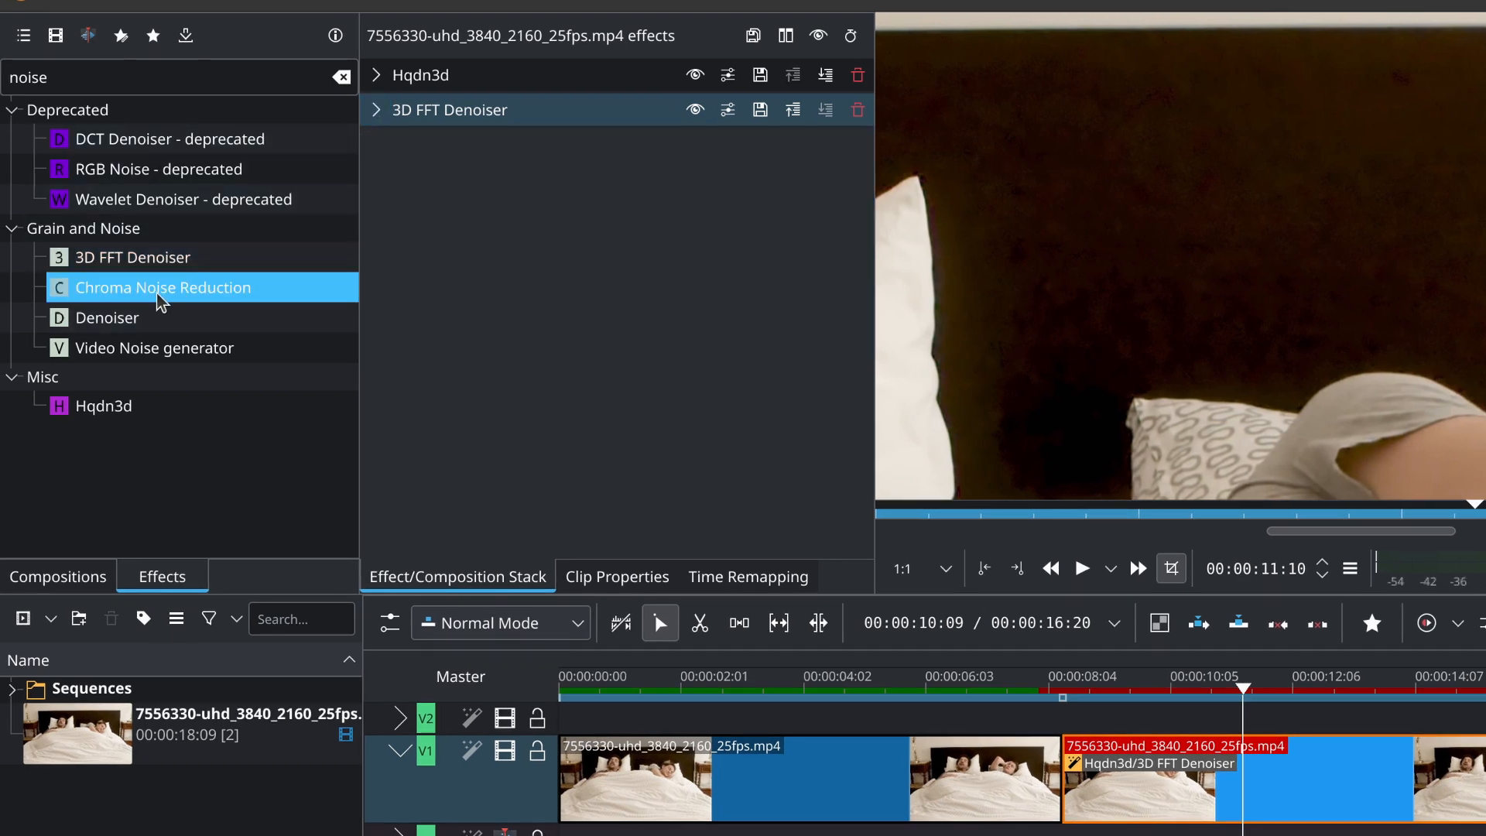
click(133, 257)
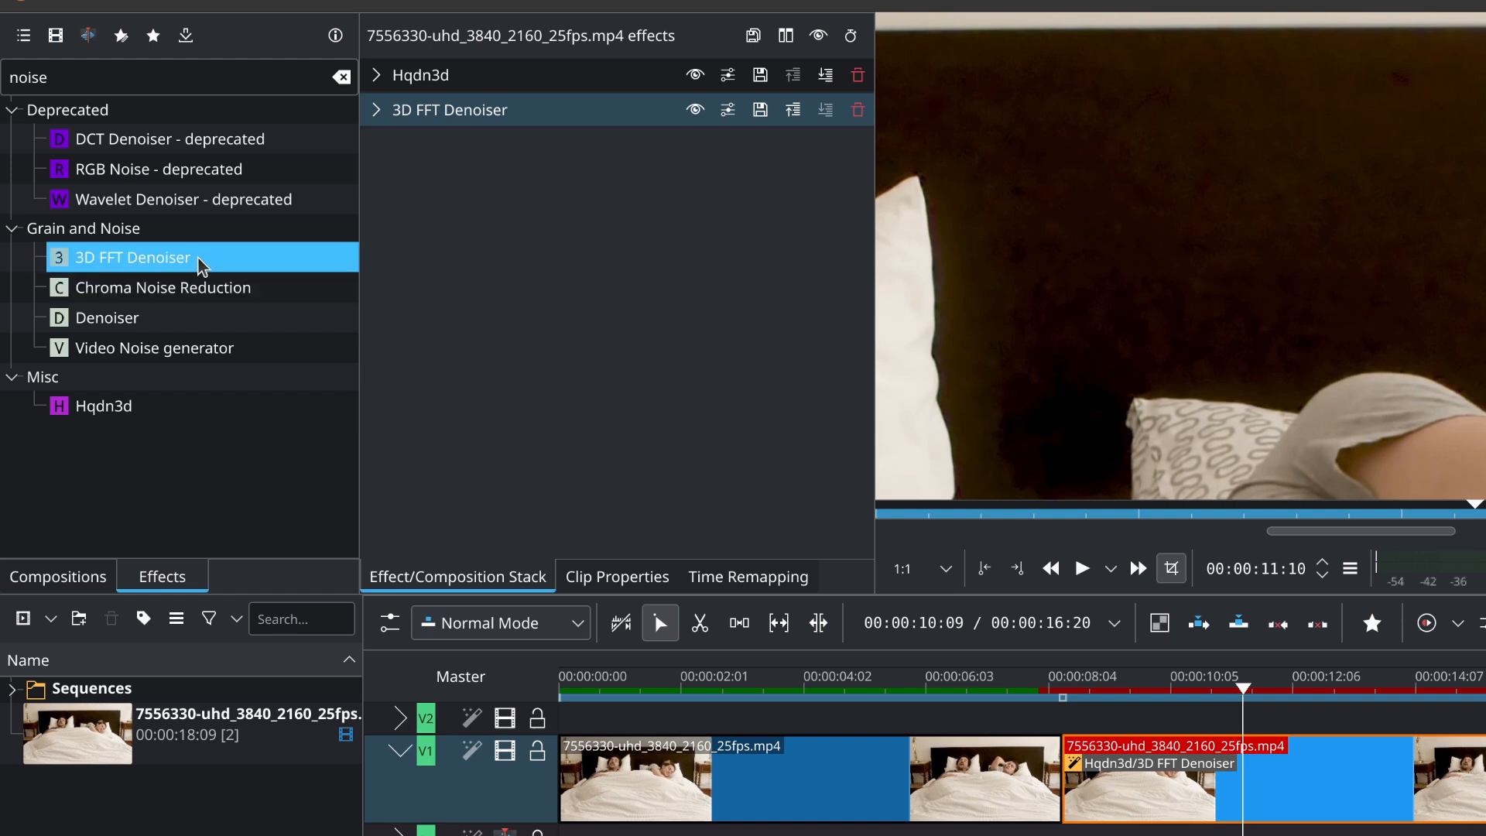
mouse_move(455, 332)
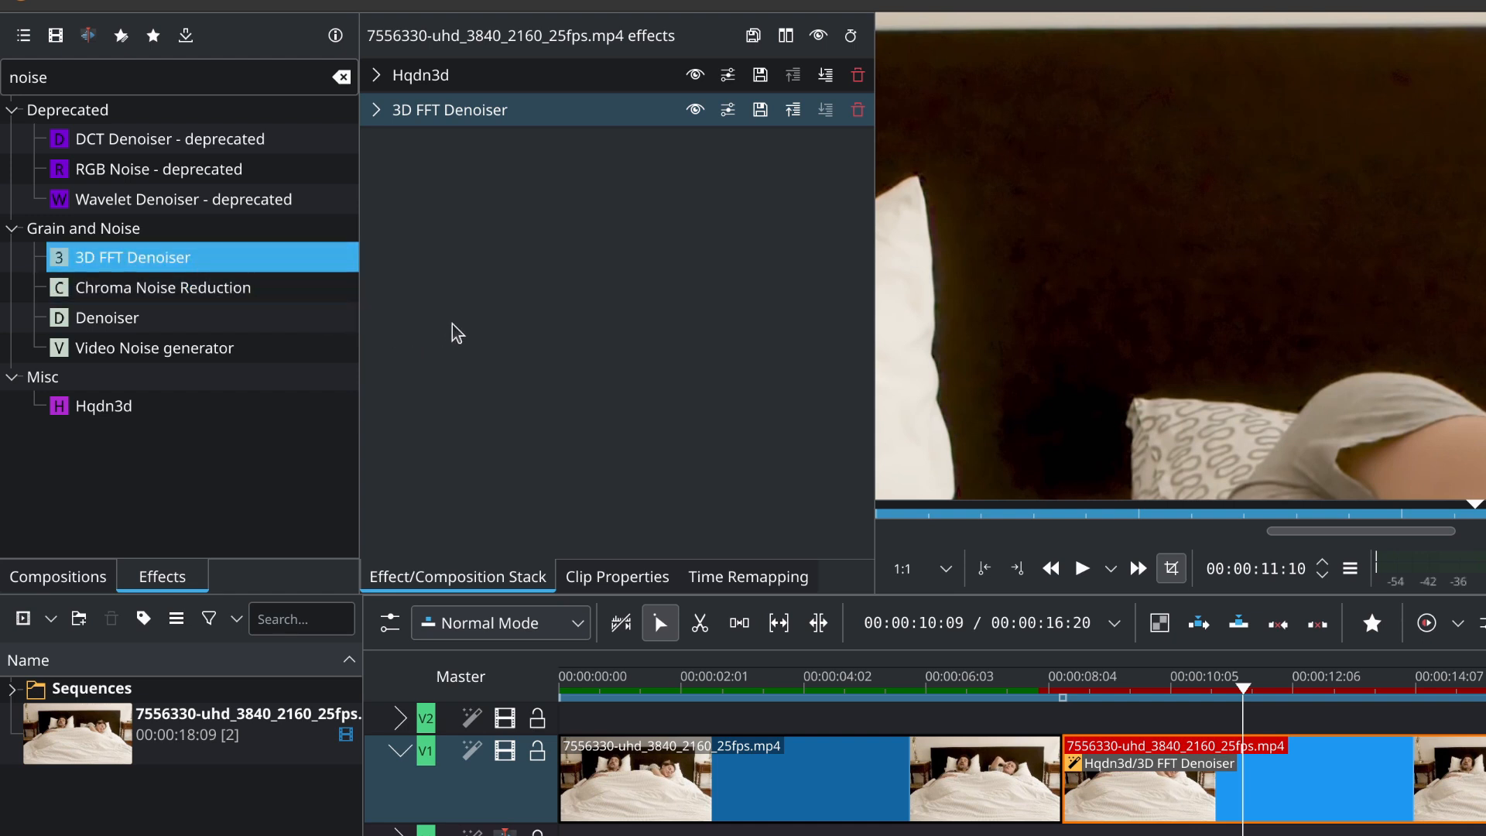
mouse_move(581, 356)
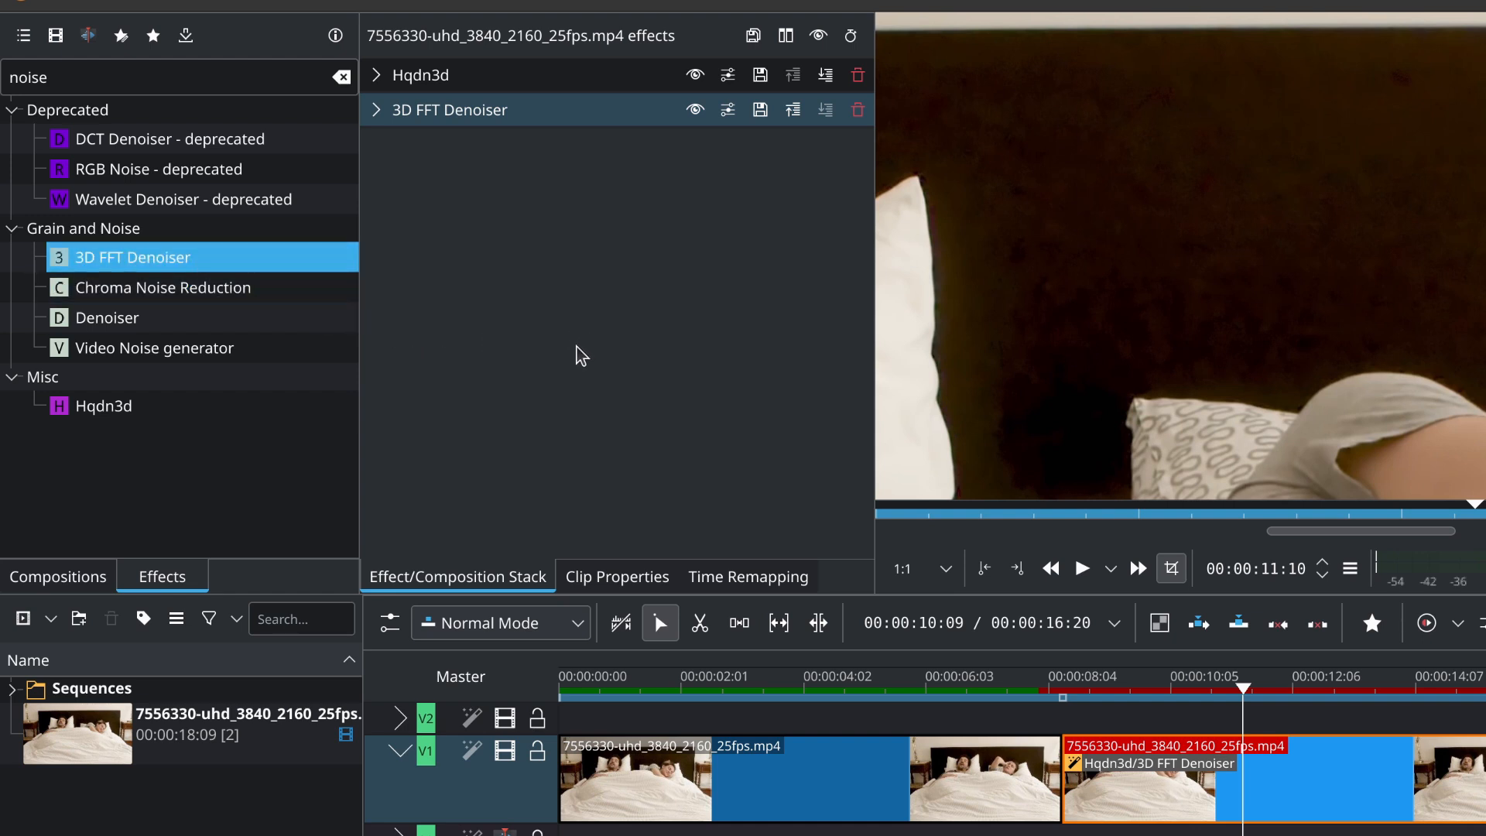
mouse_move(341, 247)
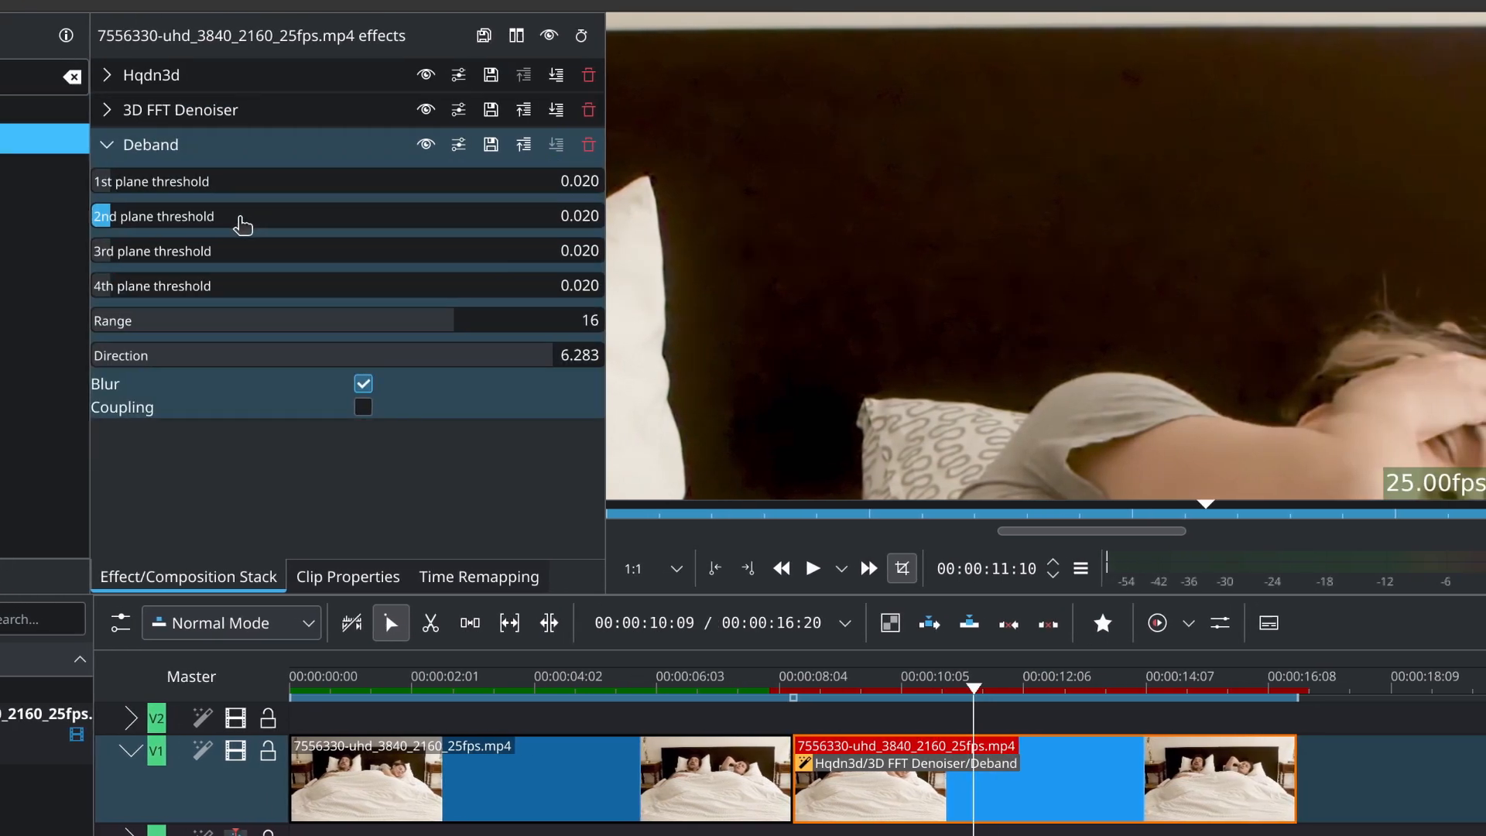
click(107, 144)
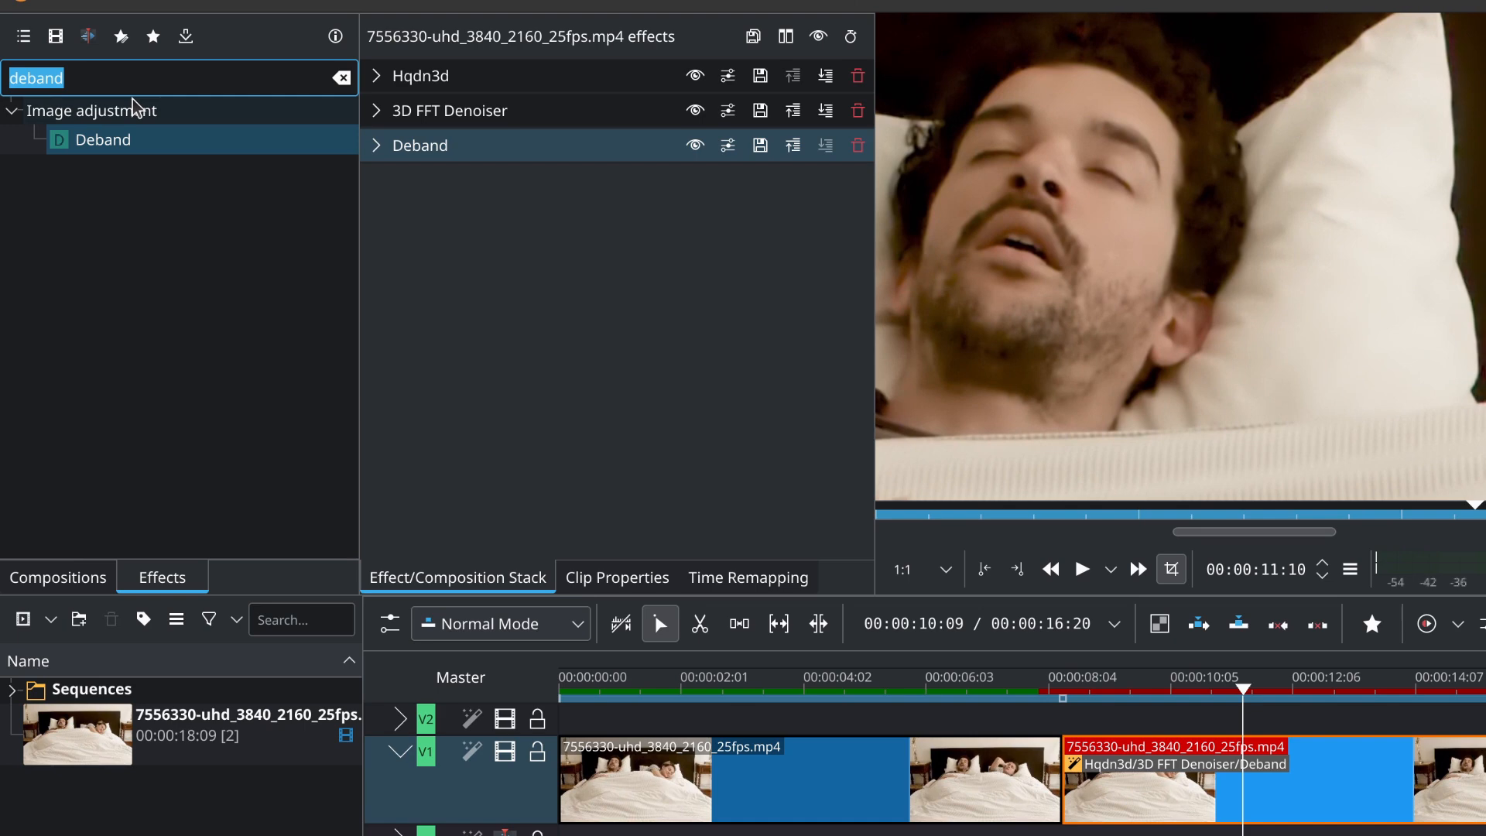
Step: Add Sharp/Unsharp with Luma strength 1.00 and toggle it off and on to compare
text(sharp)
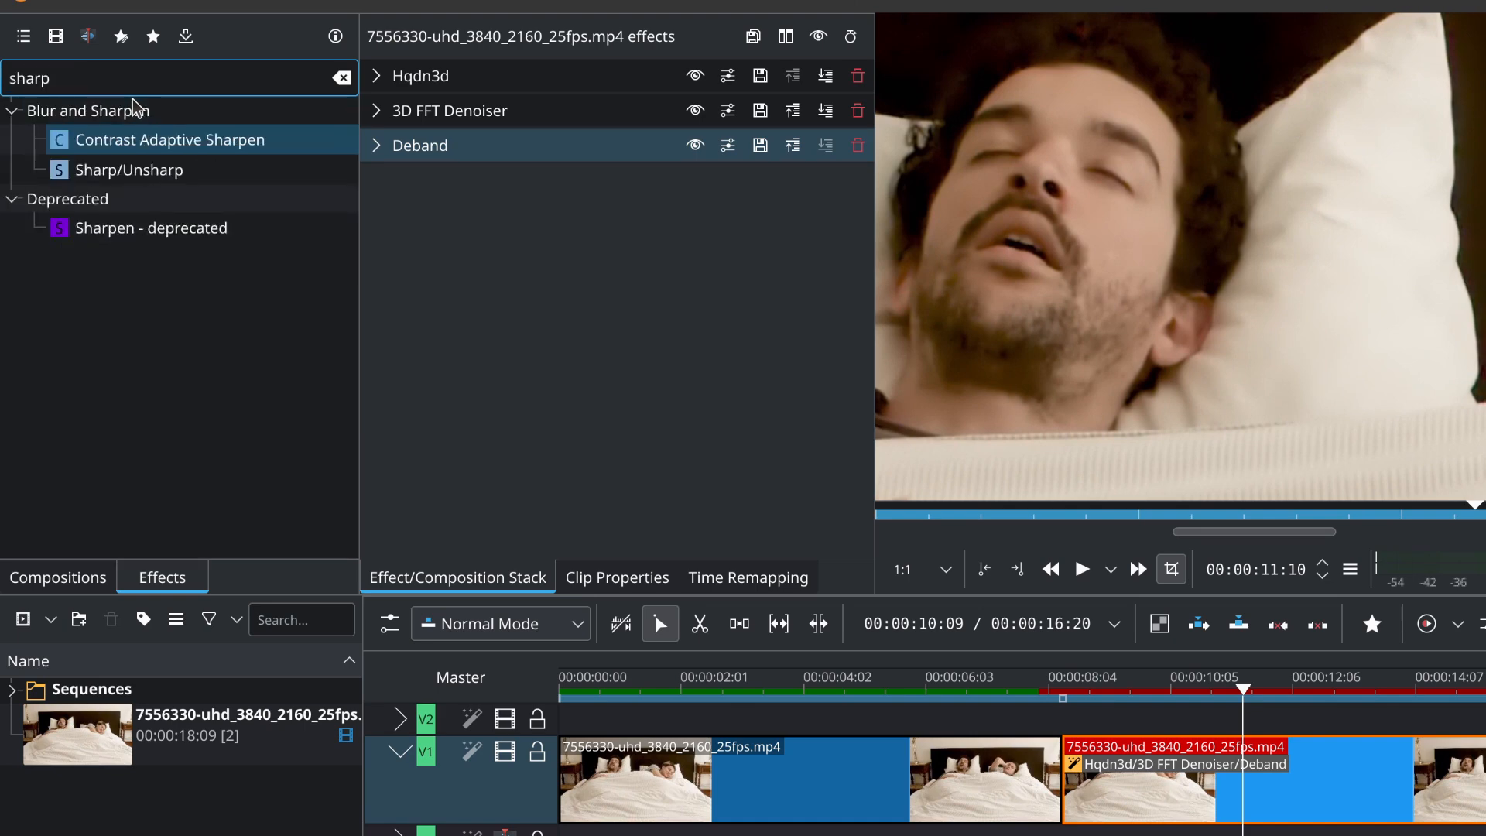
double_click(127, 170)
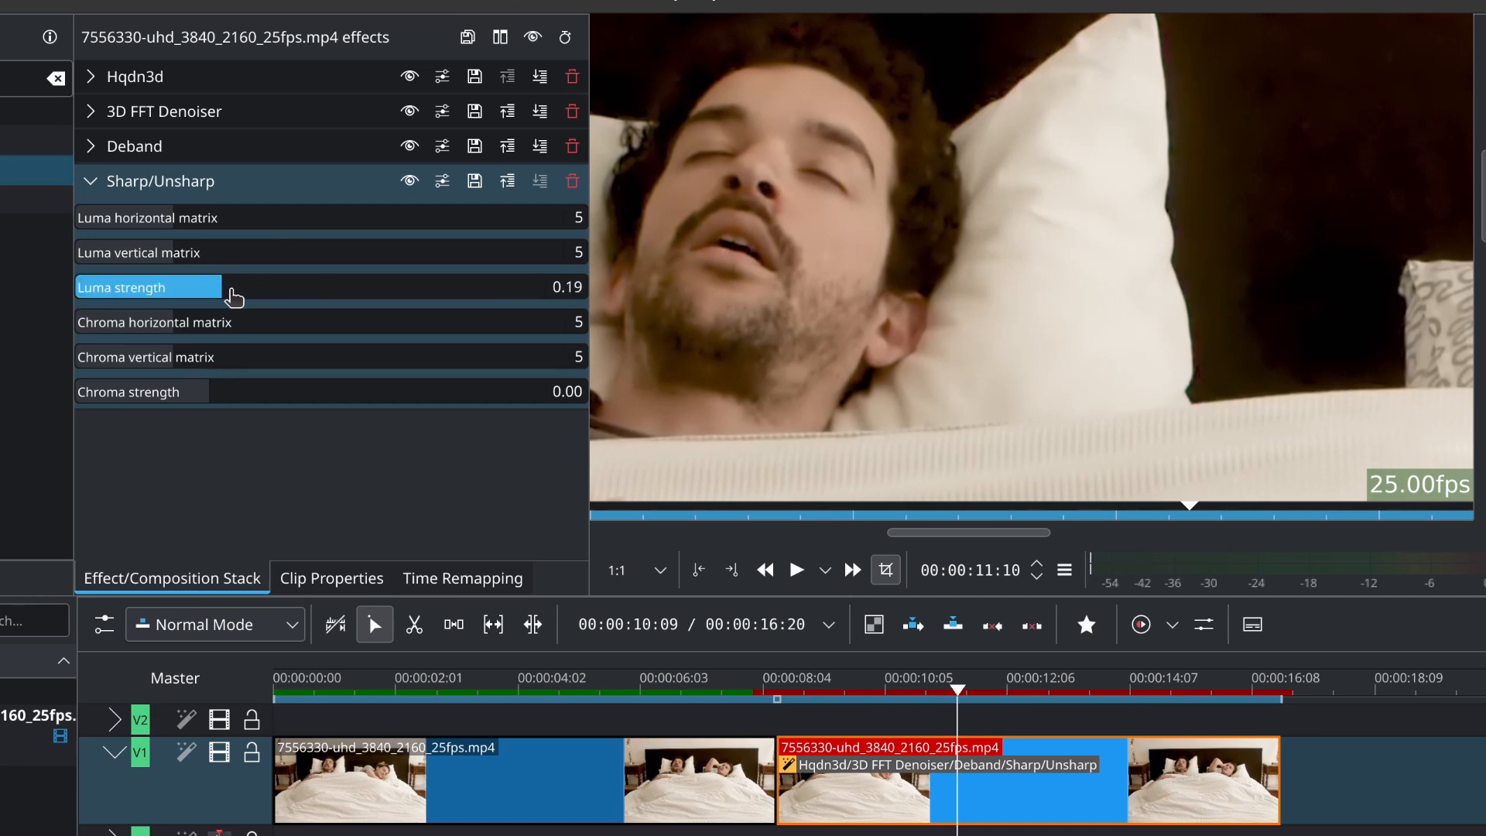
drag(228, 288, 270, 288)
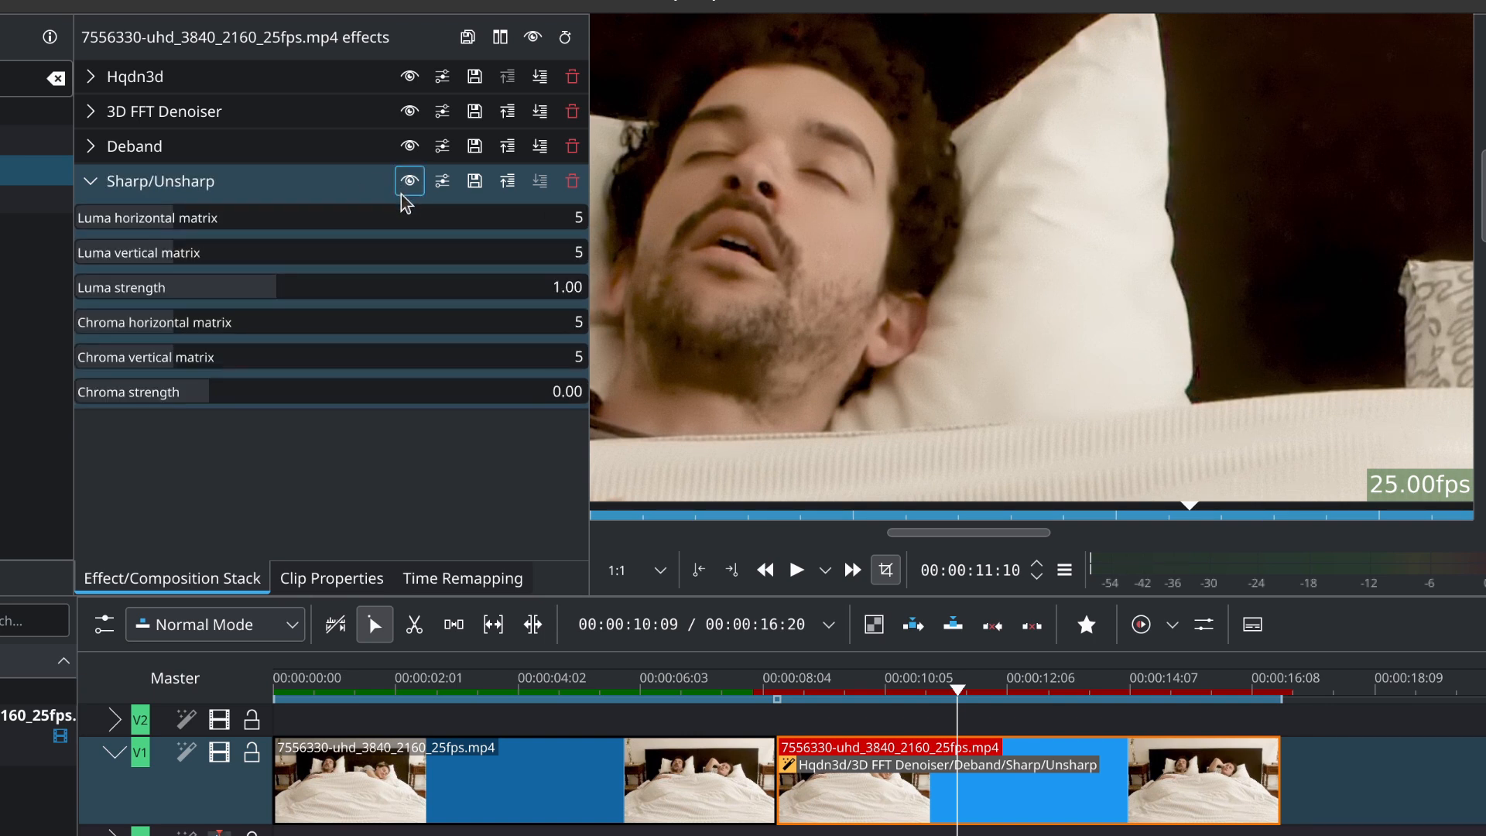
click(409, 181)
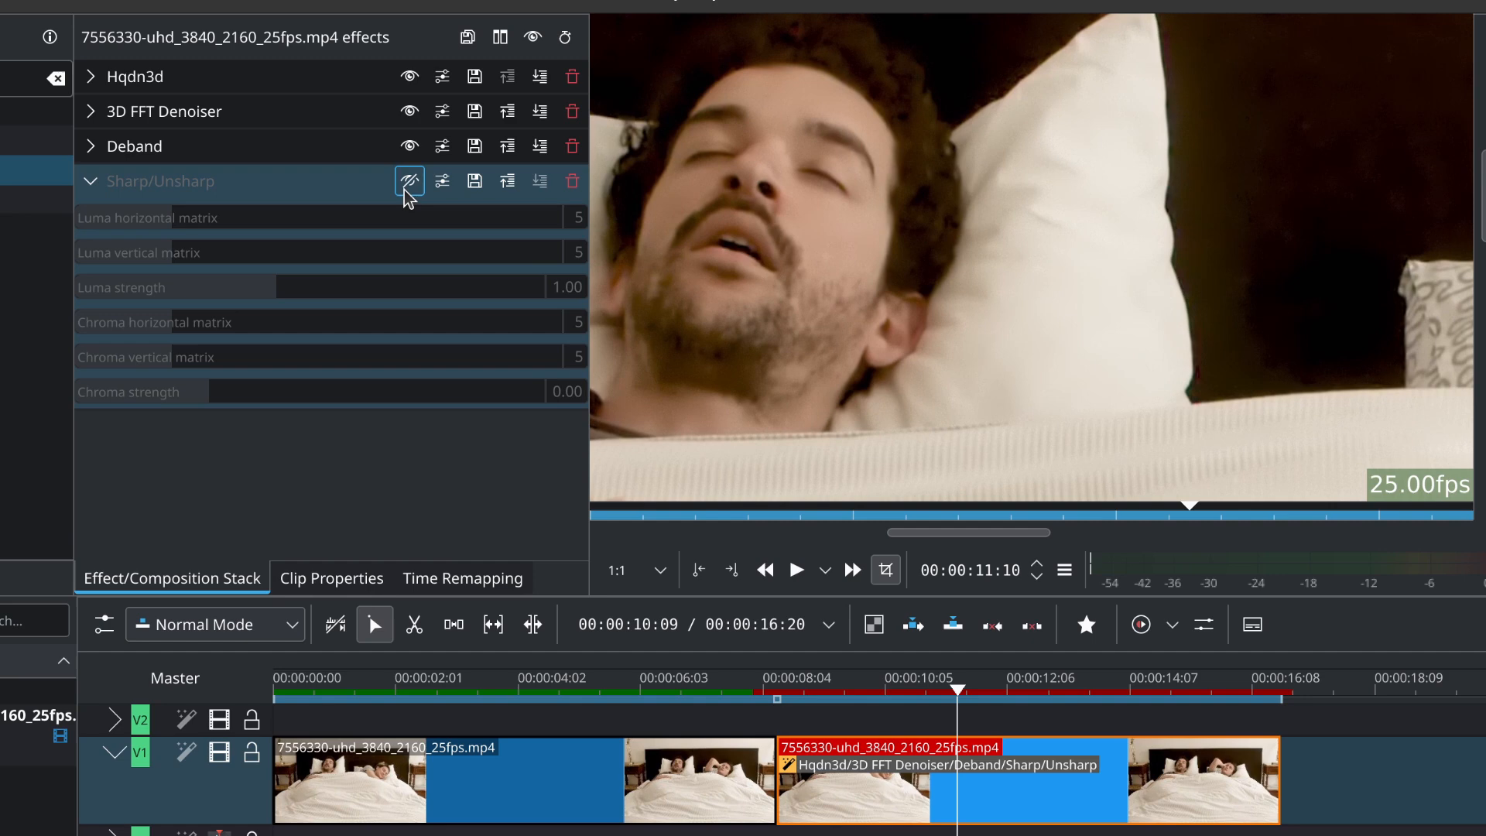
click(408, 181)
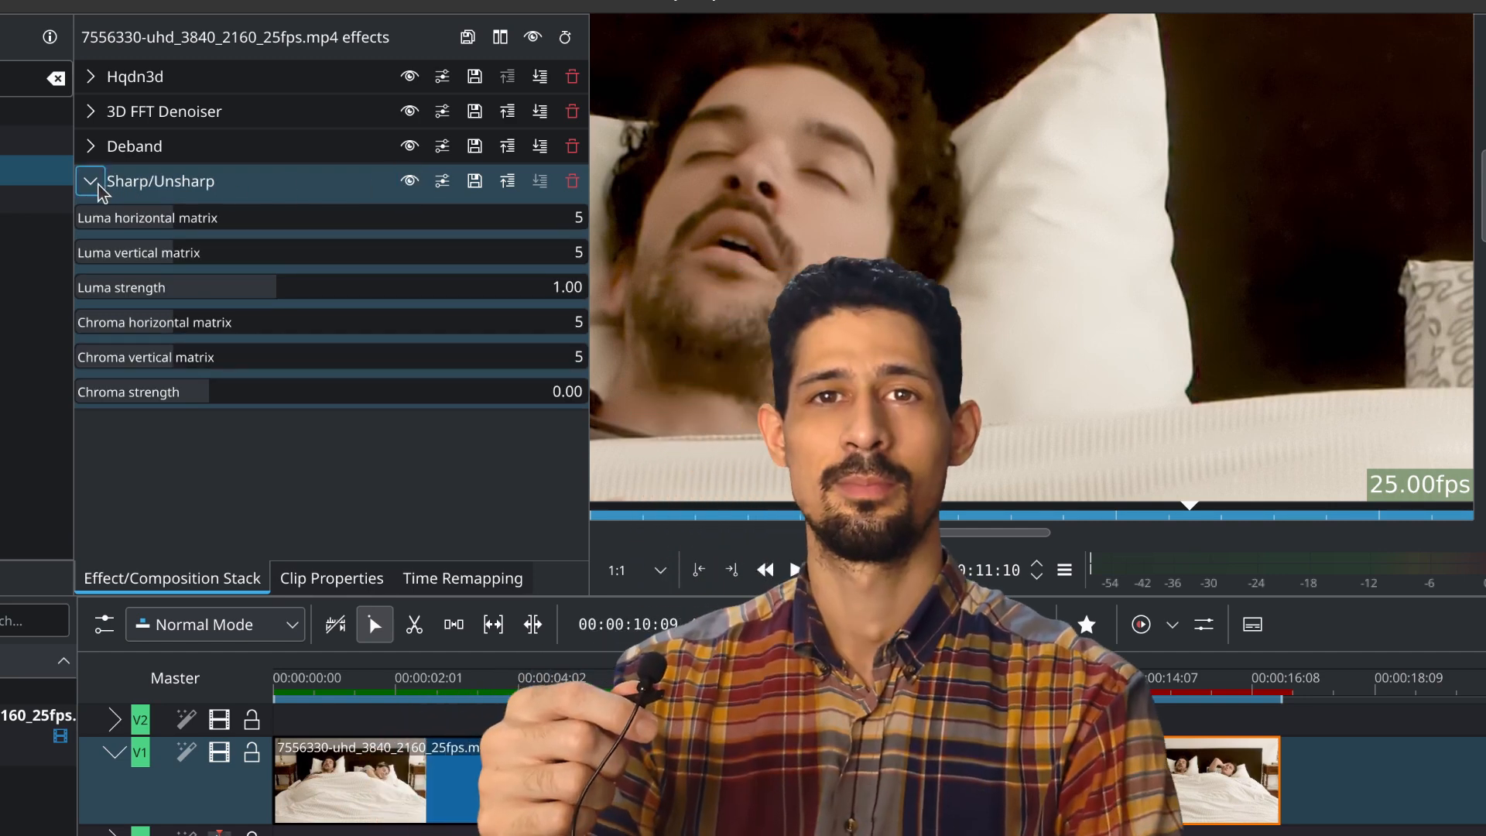